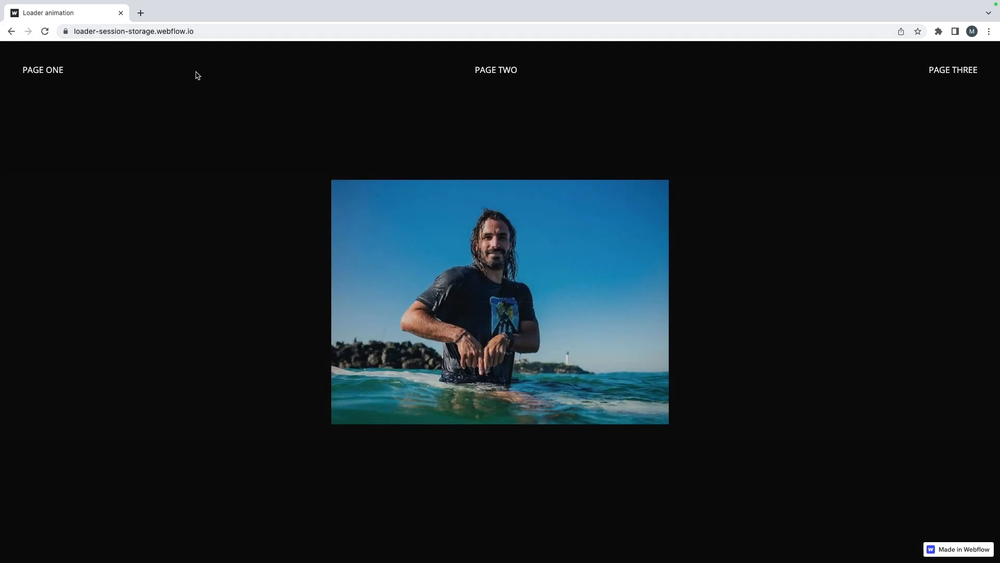
# - Switch from the live loader site to the 'Loader animation' project in the Webflow Designer, on Page three
pyautogui.click(495, 70)
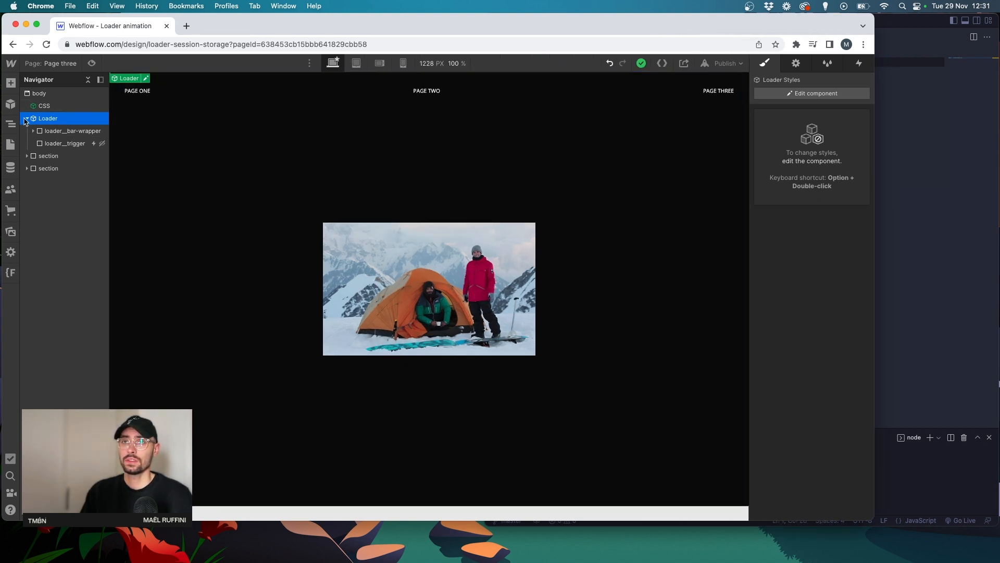
# - Switch the designer to Page one by way of Page two, then select the CSS and Loader components
pyautogui.click(11, 144)
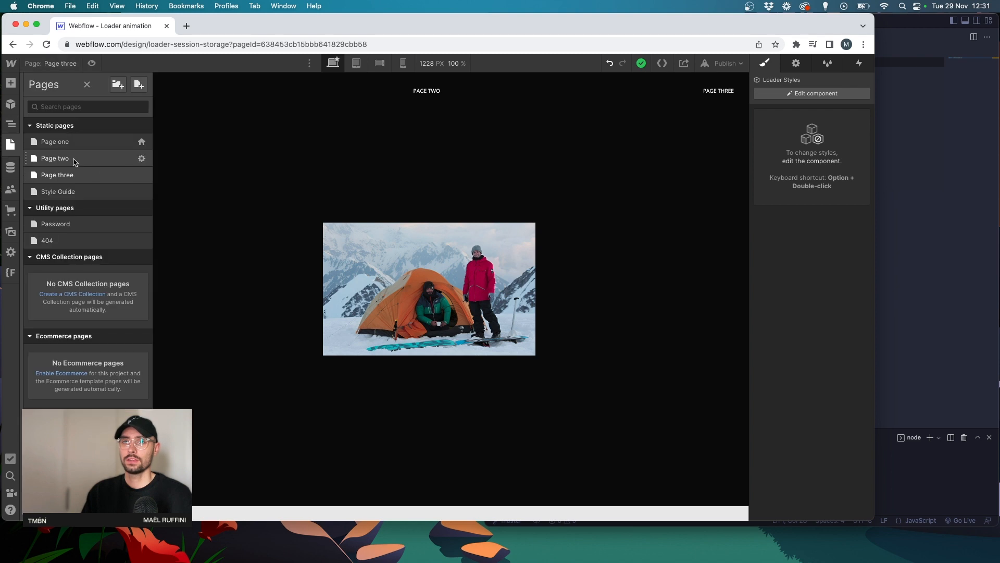
pyautogui.click(54, 158)
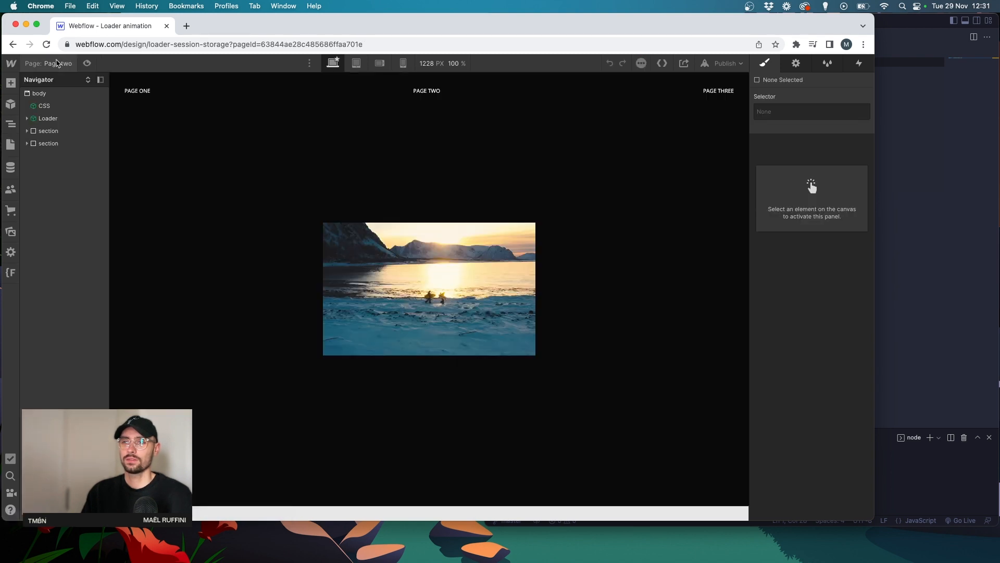
pyautogui.click(10, 144)
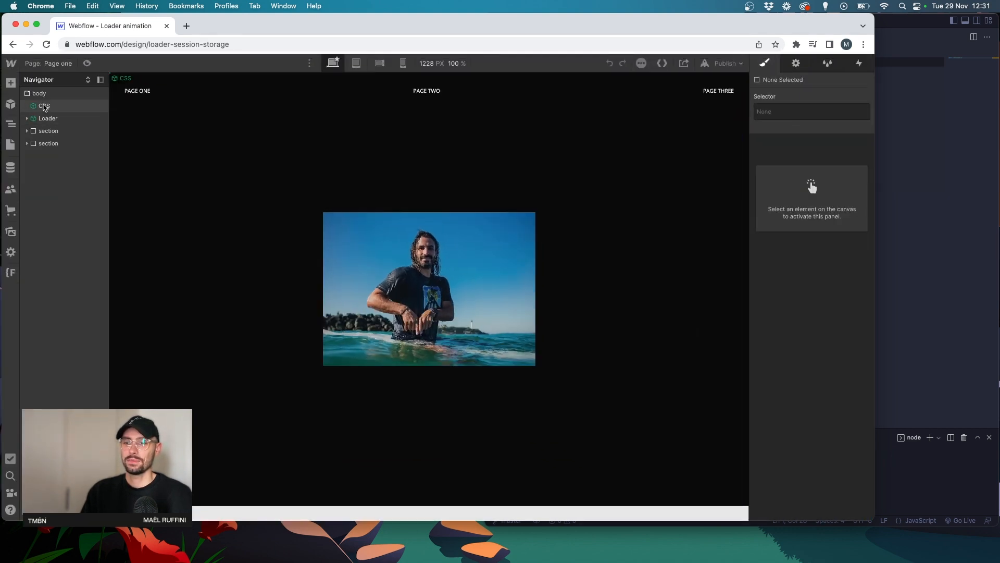
pyautogui.click(43, 105)
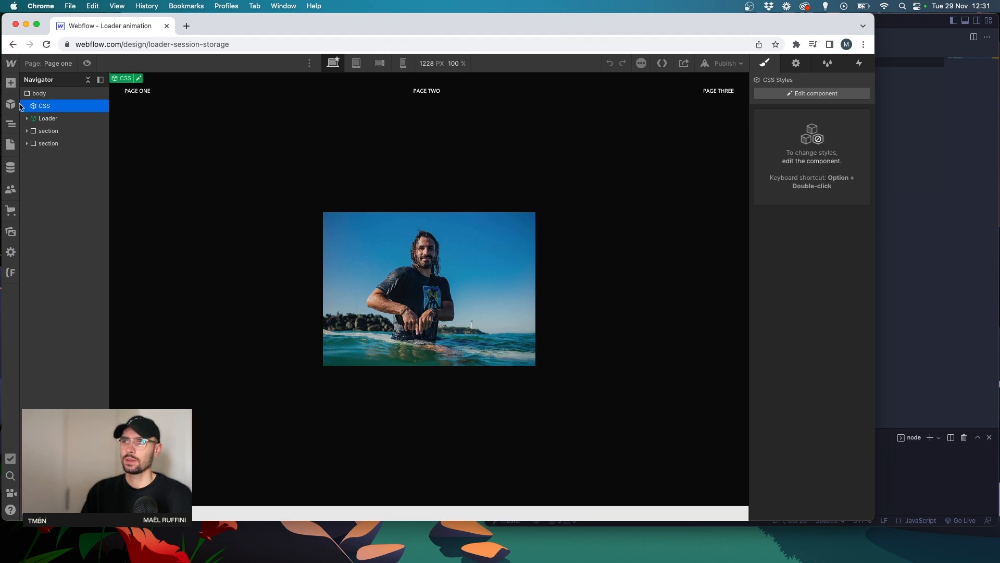
pyautogui.click(48, 118)
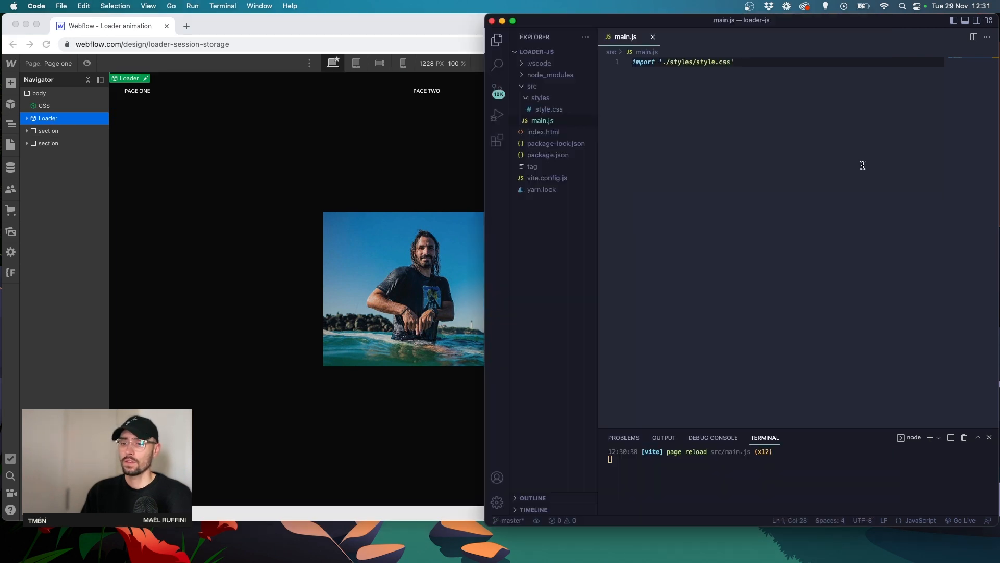
pyautogui.moveTo(737, 106)
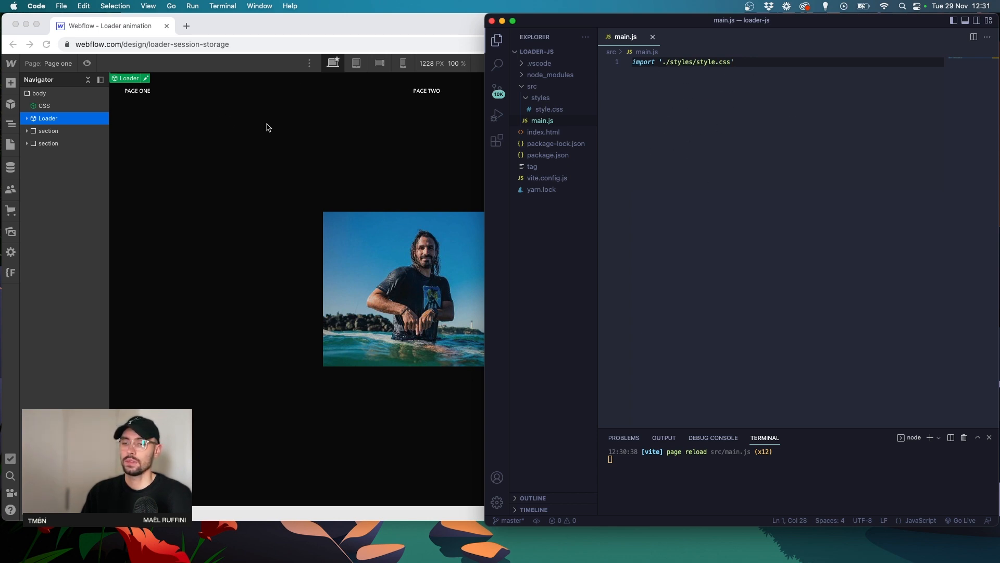
pyautogui.moveTo(377, 48)
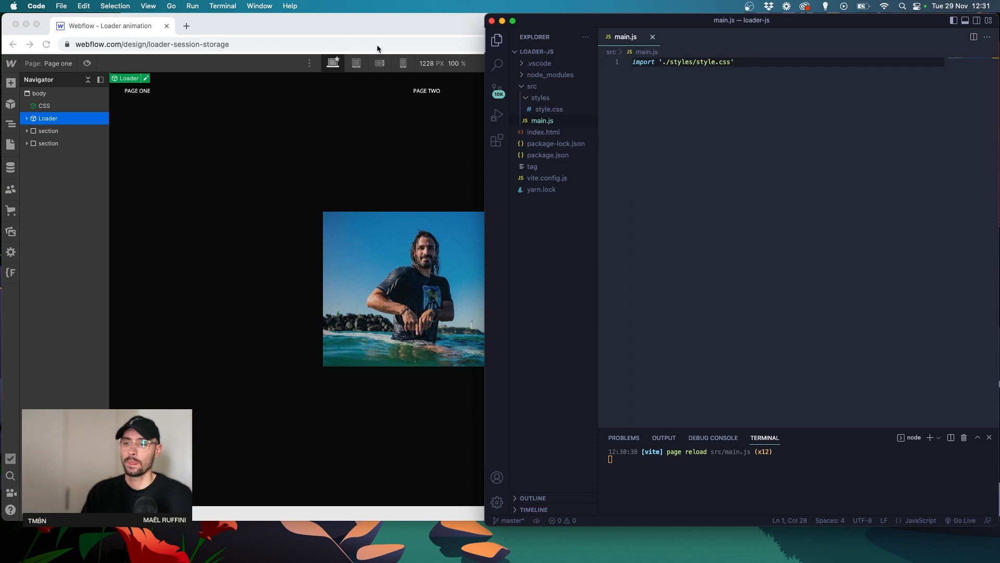
pyautogui.moveTo(497, 116)
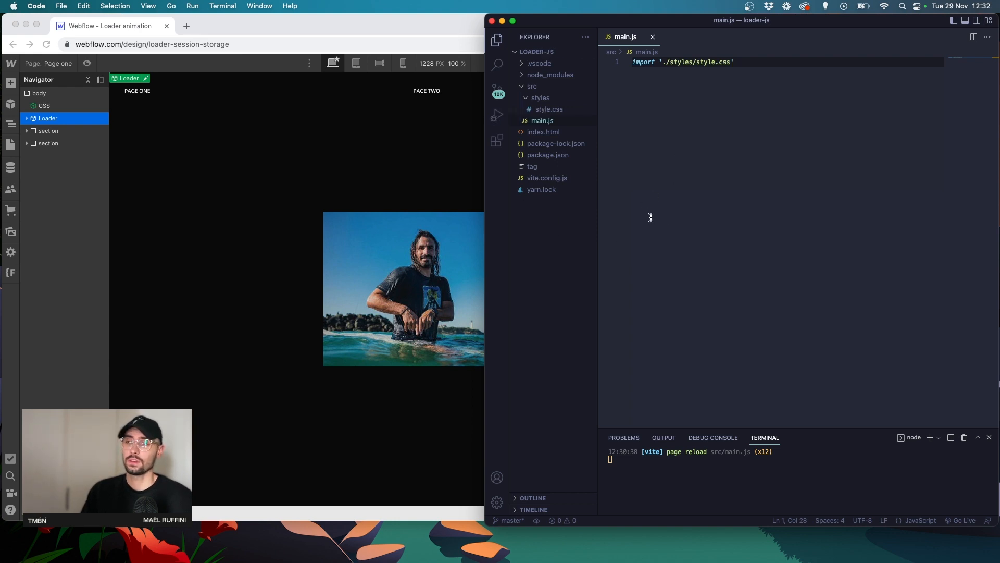
pyautogui.moveTo(705, 128)
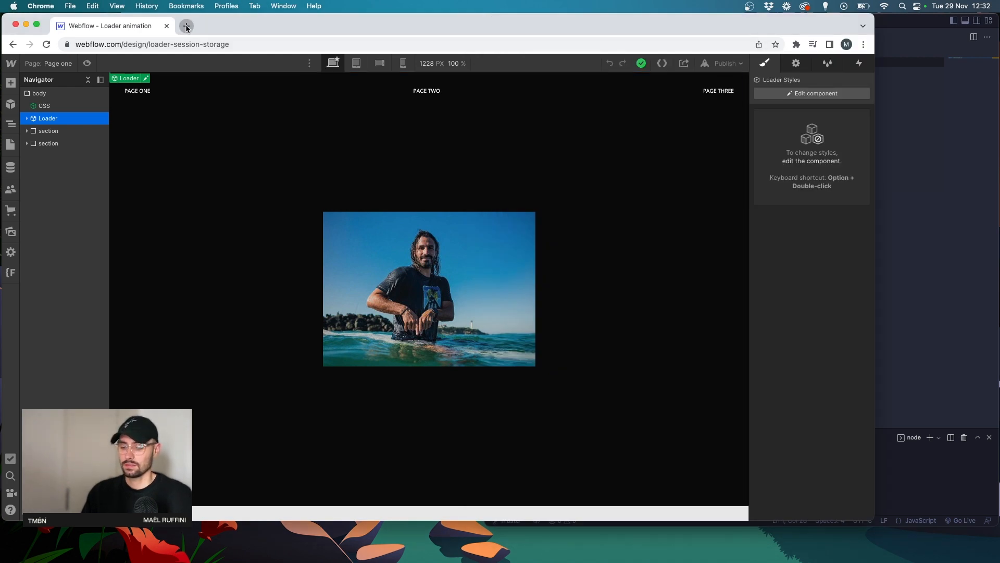
# - Open MDN's sessionStorage reference in a new tab and copy its setItem example line
pyautogui.click(186, 25)
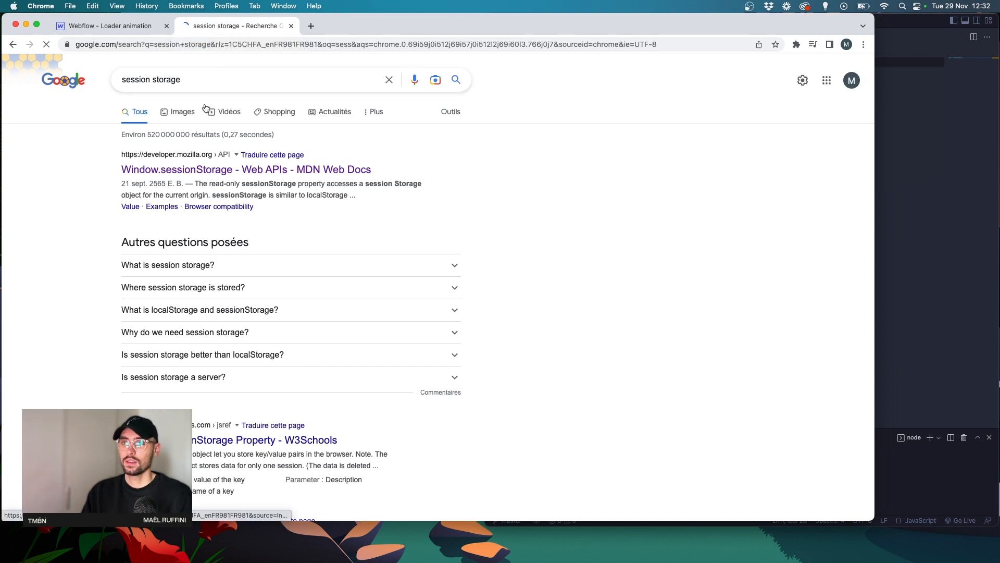
pyautogui.click(245, 170)
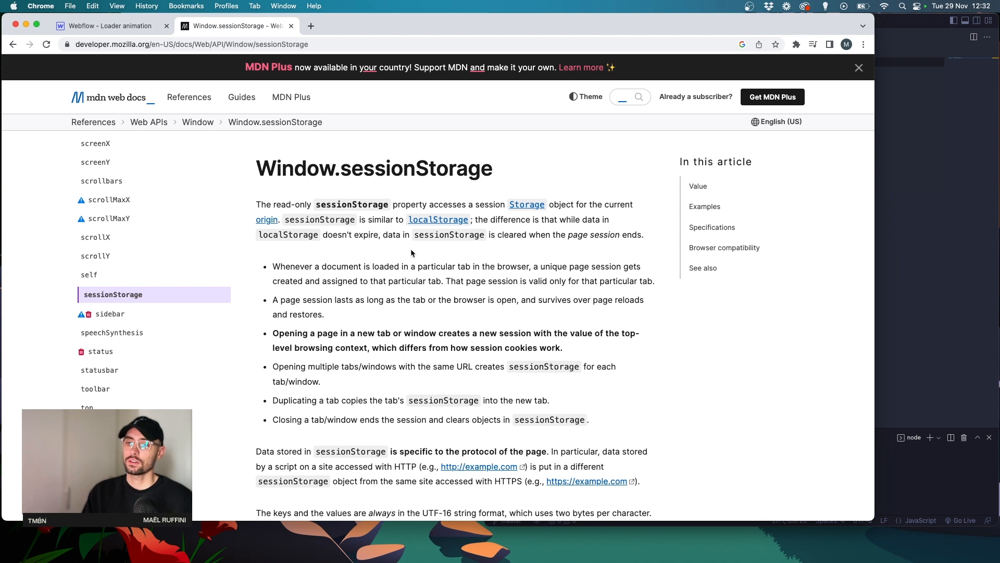
pyautogui.click(860, 67)
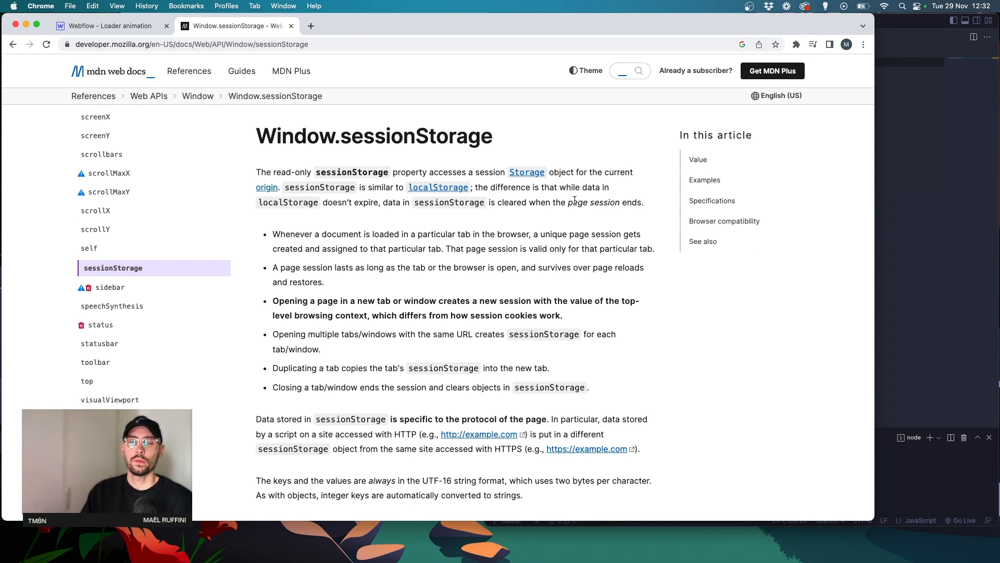
pyautogui.scroll(-3)
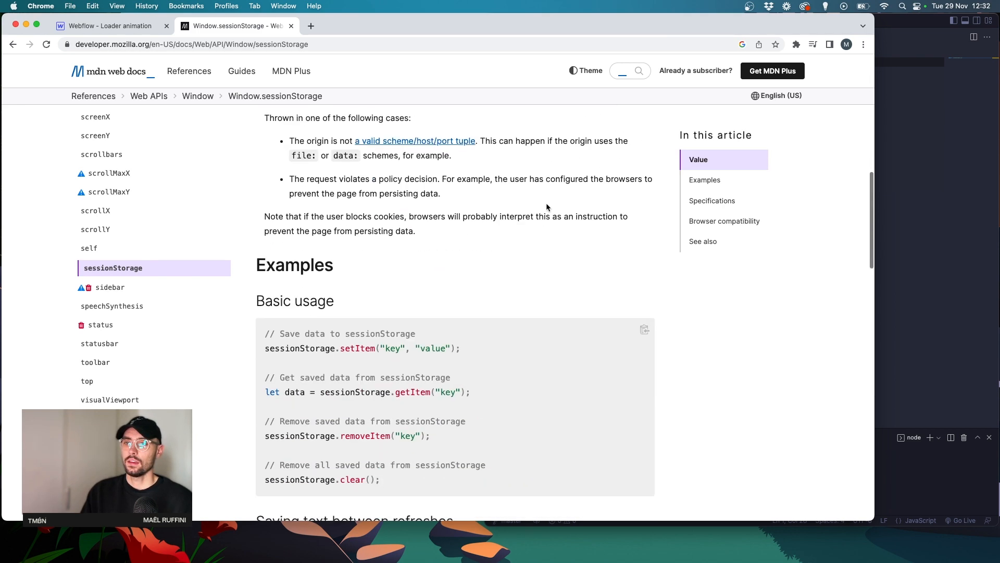
pyautogui.scroll(-3)
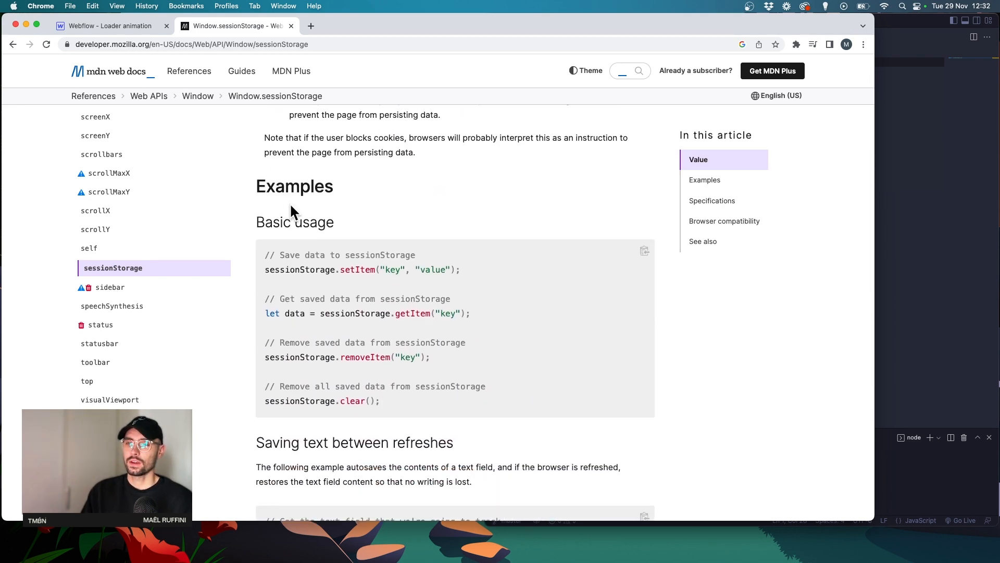
pyautogui.scroll(-3)
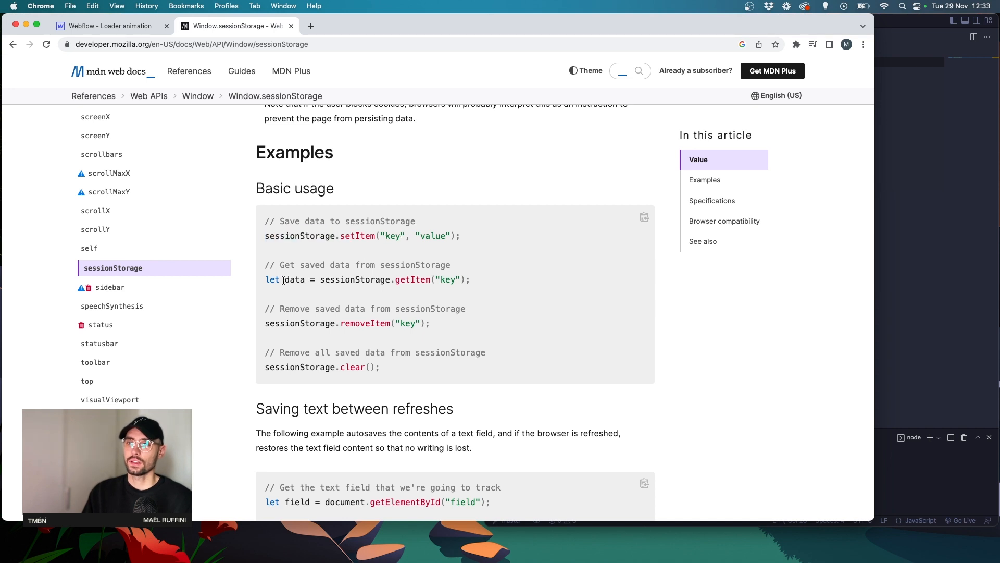
pyautogui.moveTo(327, 318)
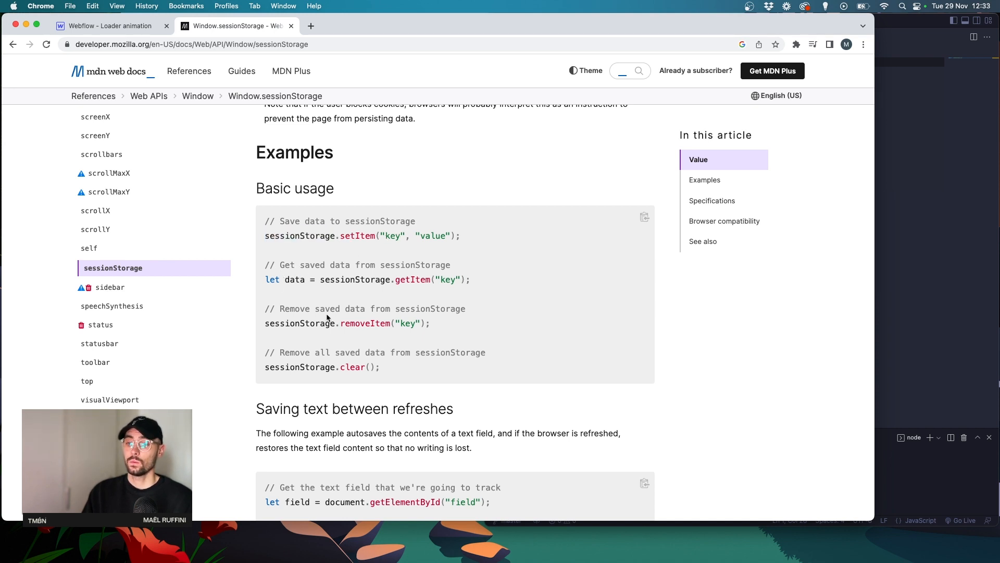
pyautogui.moveTo(294, 361)
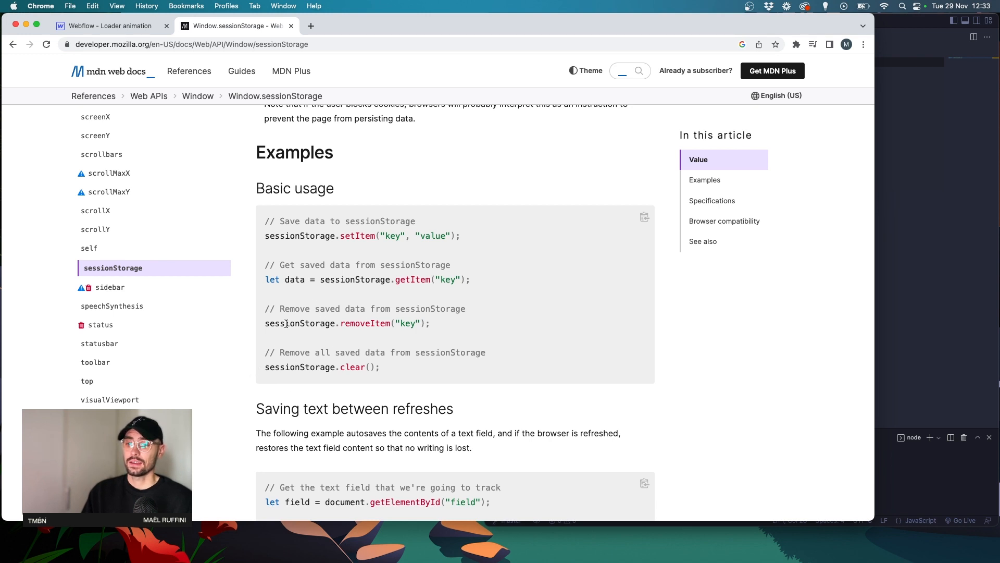
pyautogui.doubleClick(287, 236)
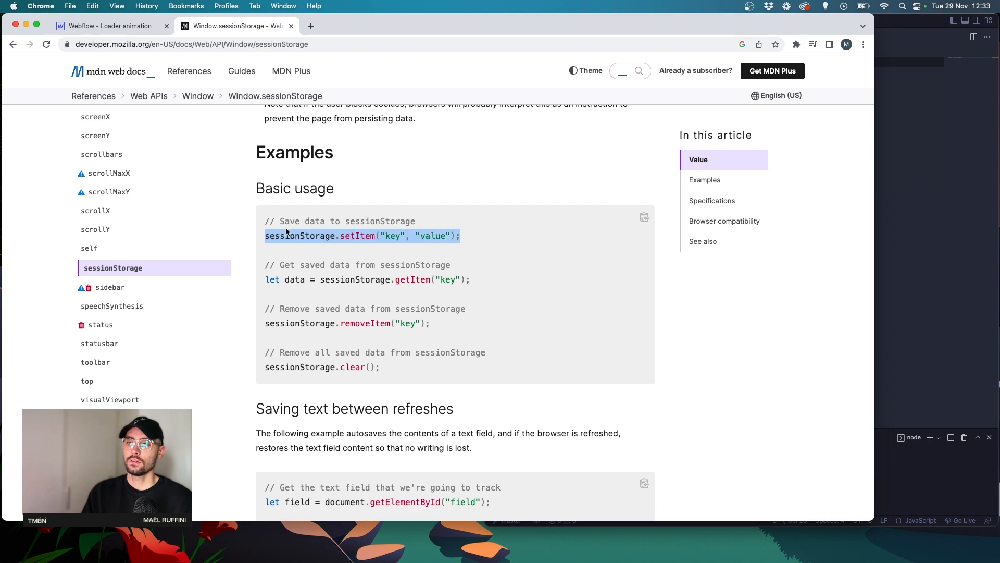
pyautogui.rightClick(362, 236)
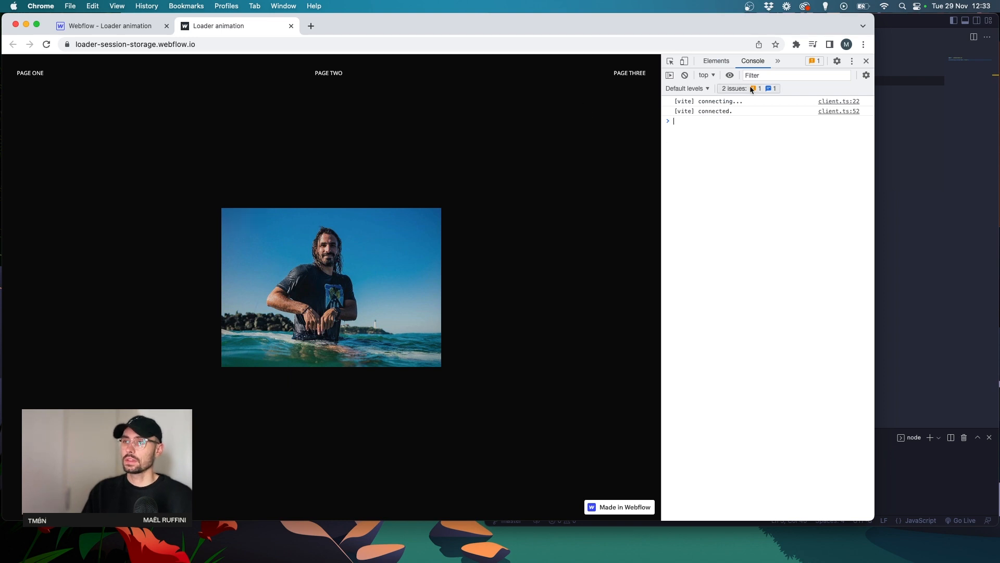
# - In DevTools' Application panel, inspect the site's session storage entries 'key' and 'new key'
pyautogui.click(779, 61)
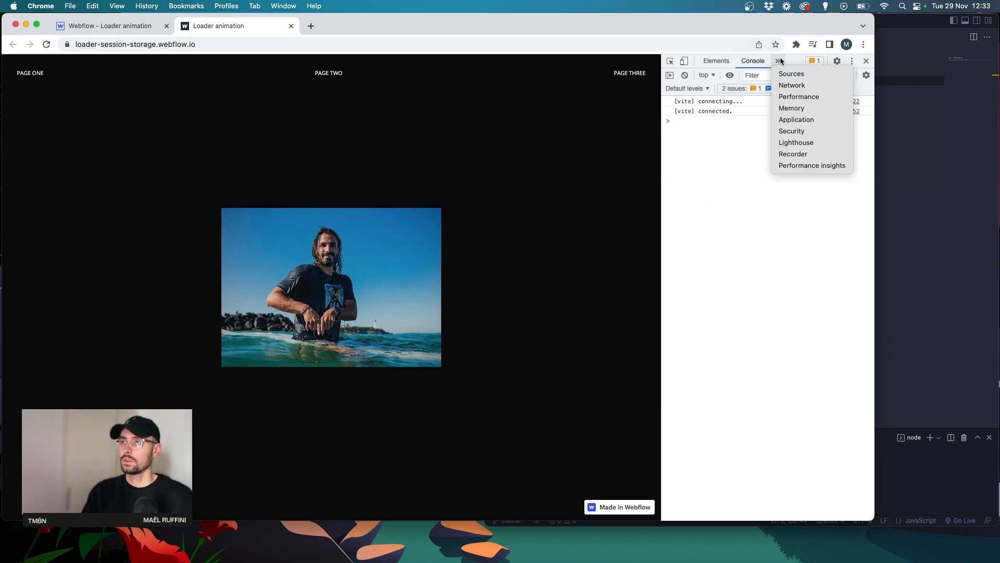
pyautogui.click(796, 119)
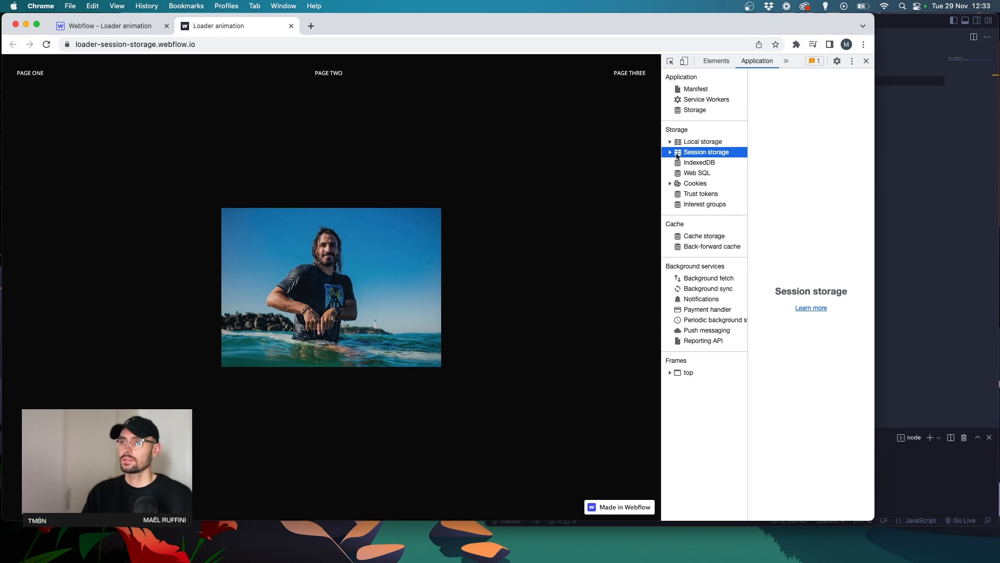
pyautogui.click(670, 152)
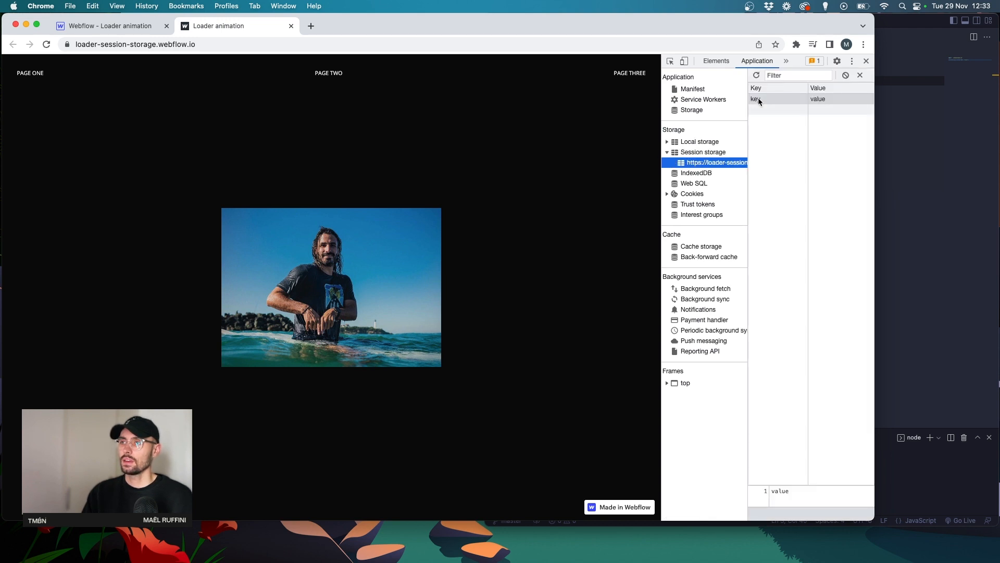
pyautogui.click(765, 99)
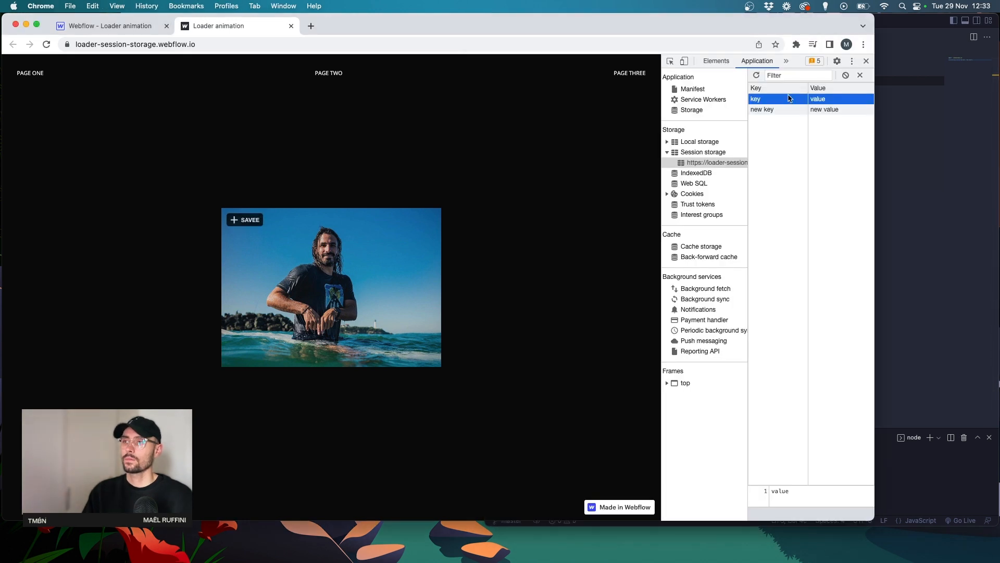
pyautogui.click(761, 109)
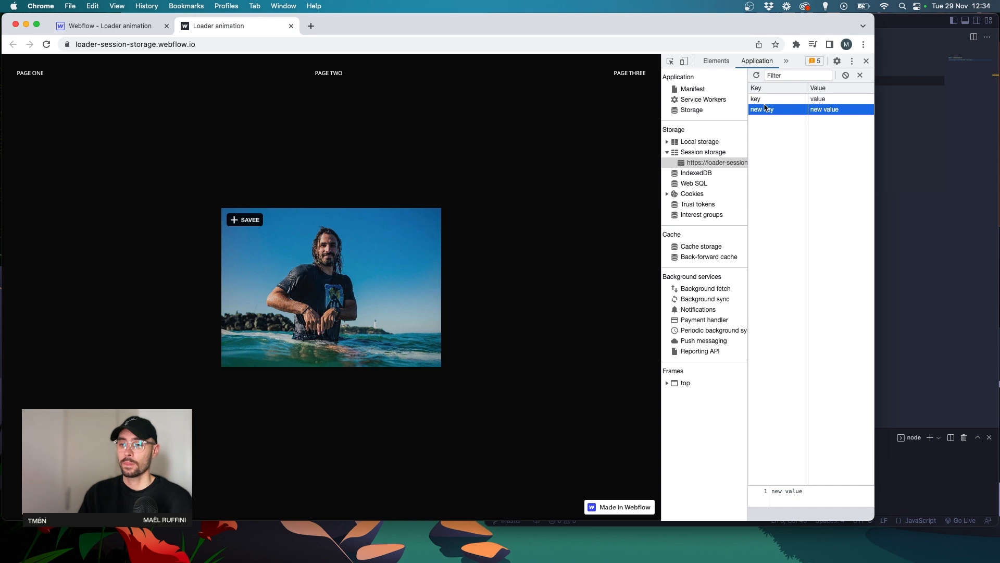
pyautogui.moveTo(585, 105)
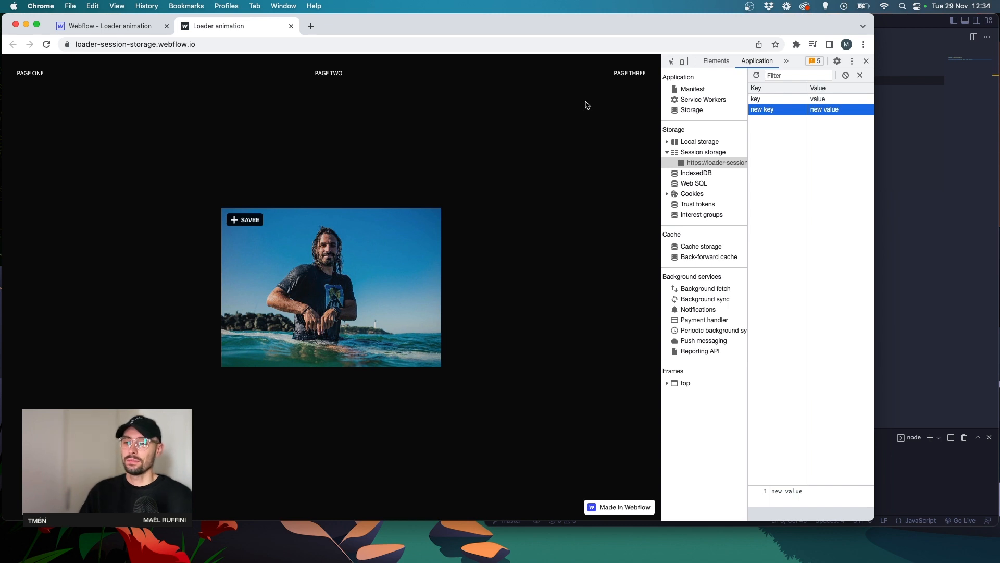
pyautogui.moveTo(517, 100)
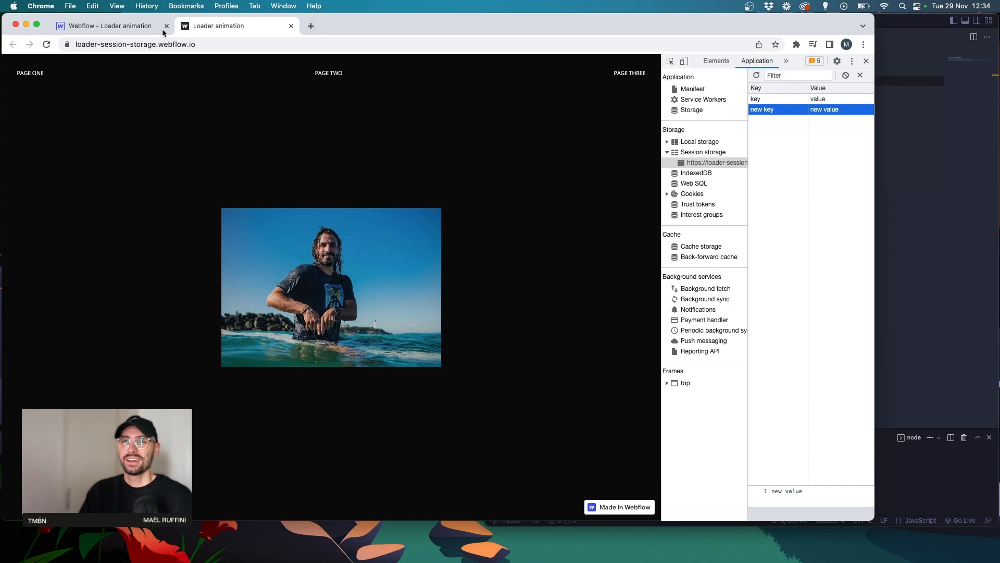
# - Edit the Loader component in Webflow and select loader__bar-wrapper and loader__trigger
pyautogui.click(108, 26)
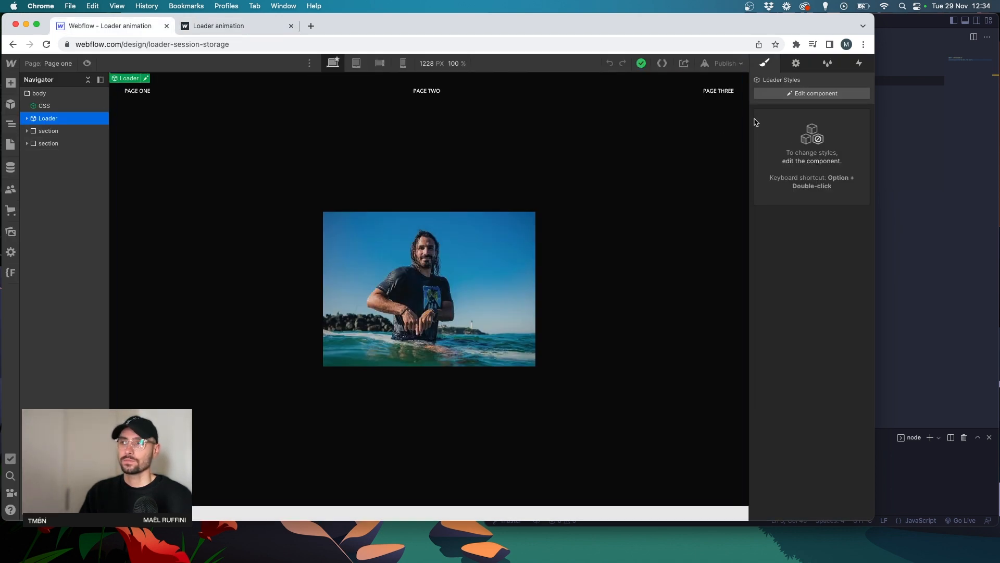
pyautogui.click(811, 93)
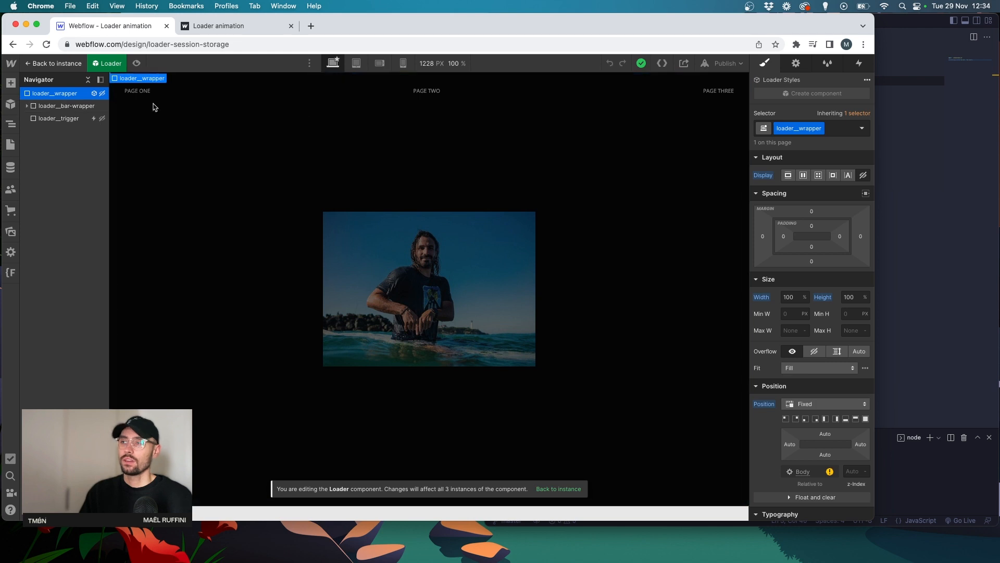
pyautogui.click(66, 106)
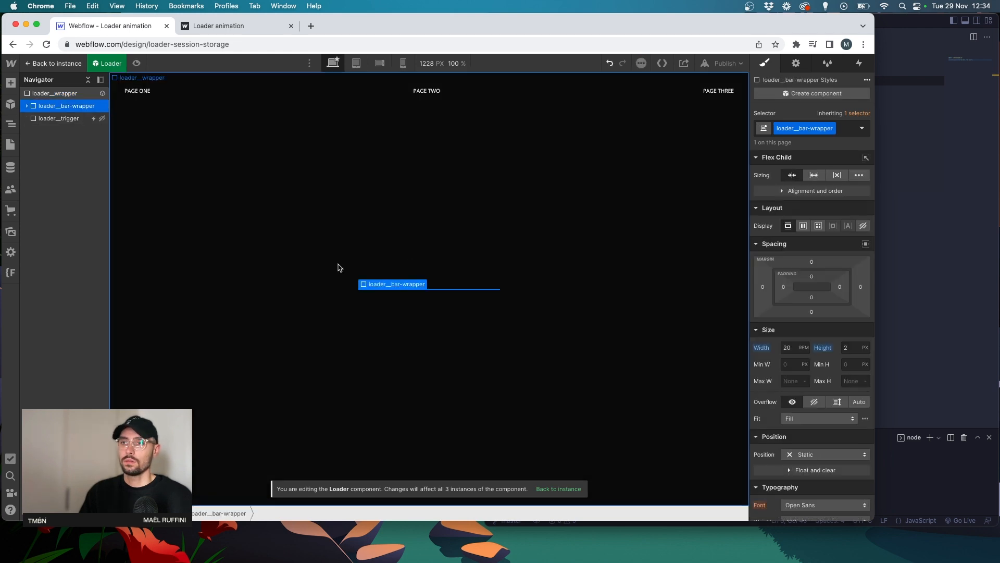
pyautogui.click(58, 119)
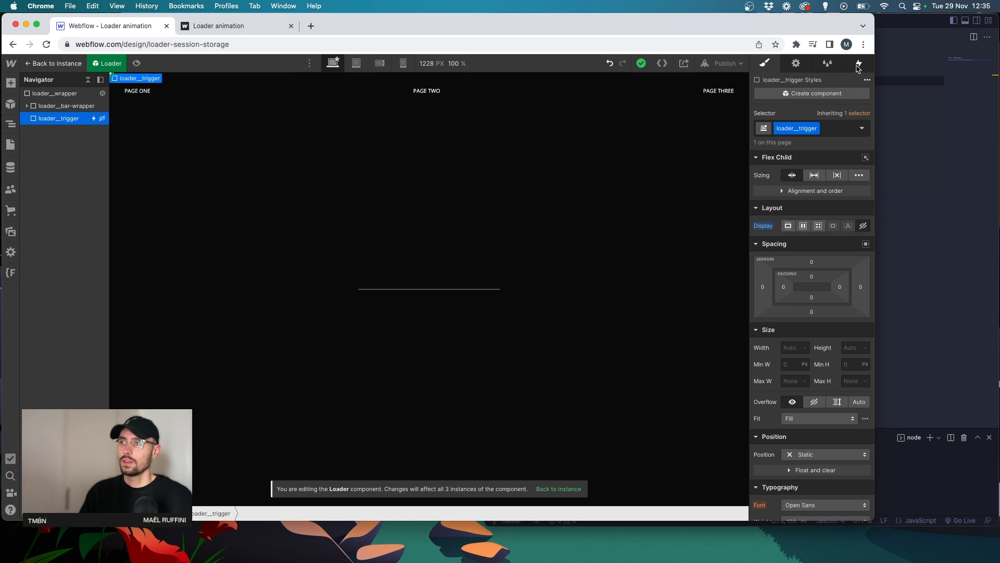
# - Preview the Loader animation started by the trigger's Mouse click (tap) interaction
pyautogui.click(859, 63)
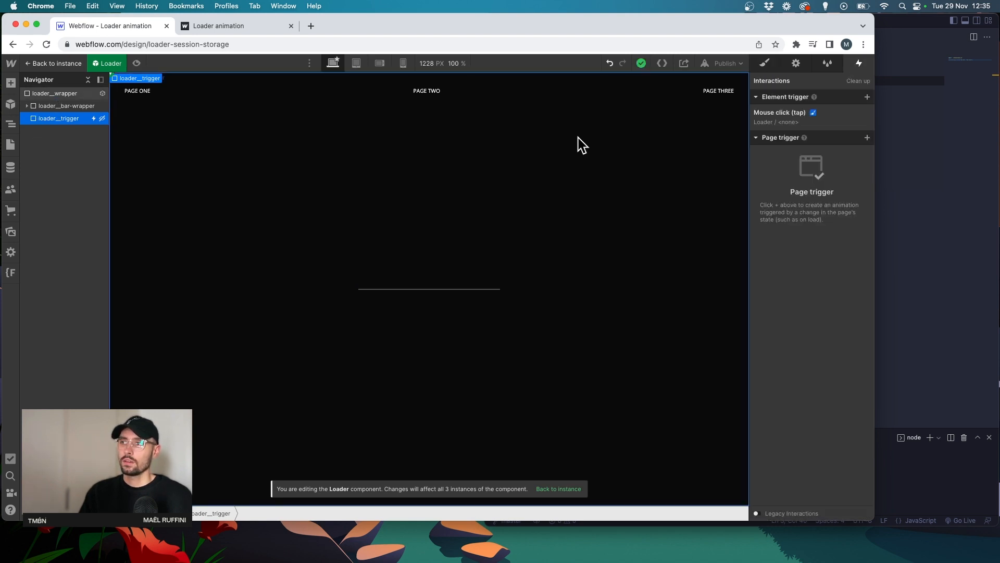
pyautogui.click(778, 113)
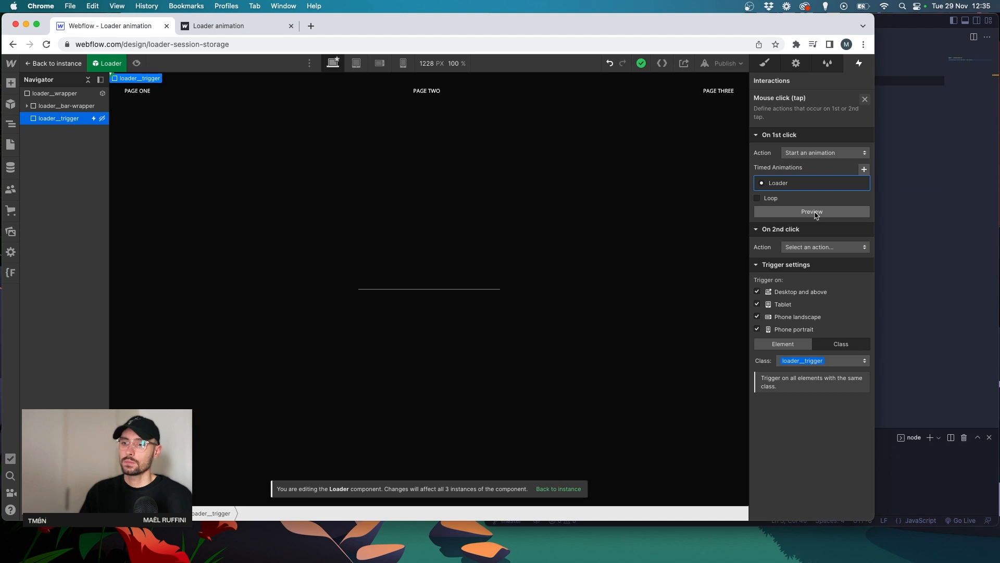
pyautogui.click(812, 211)
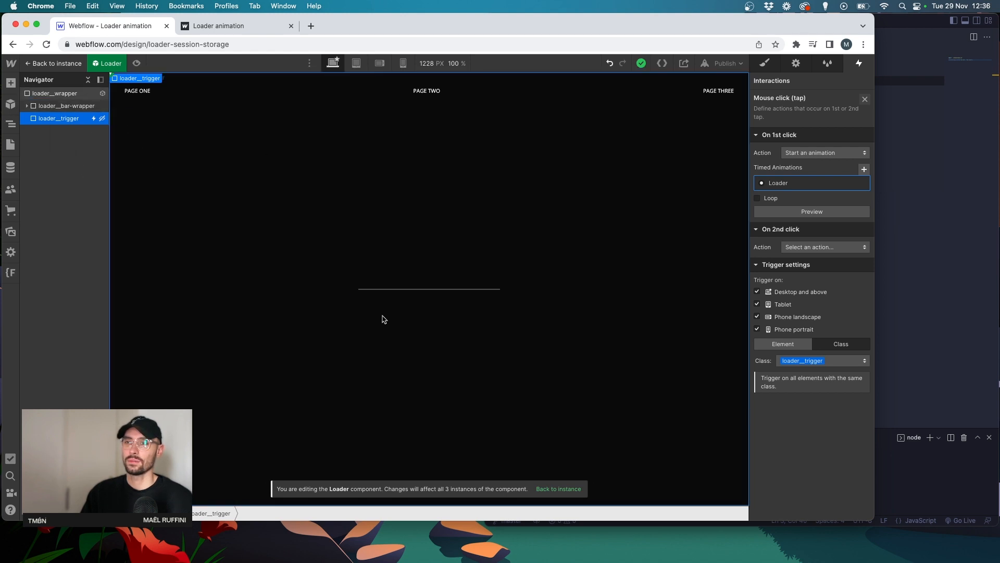
pyautogui.moveTo(528, 180)
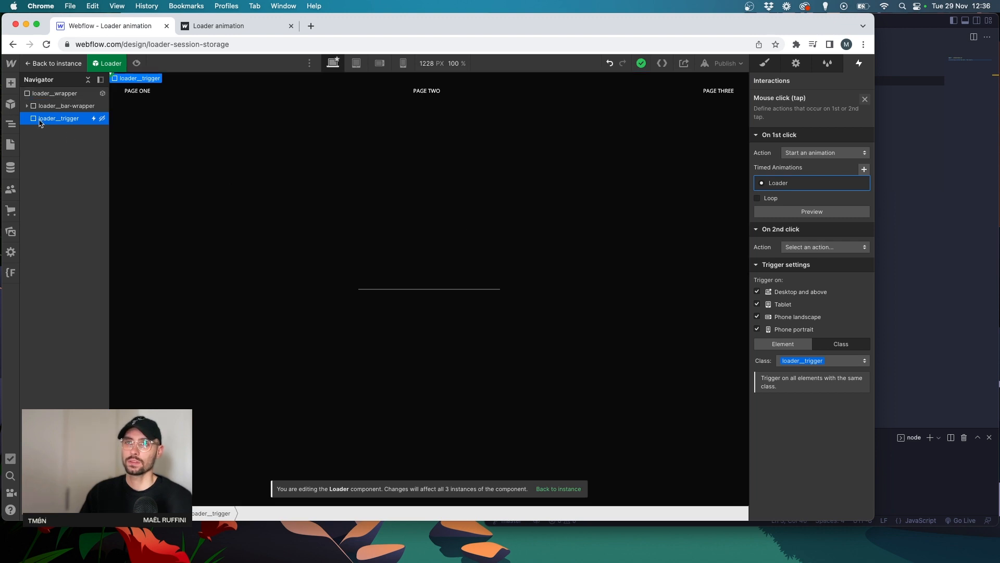
pyautogui.moveTo(55, 123)
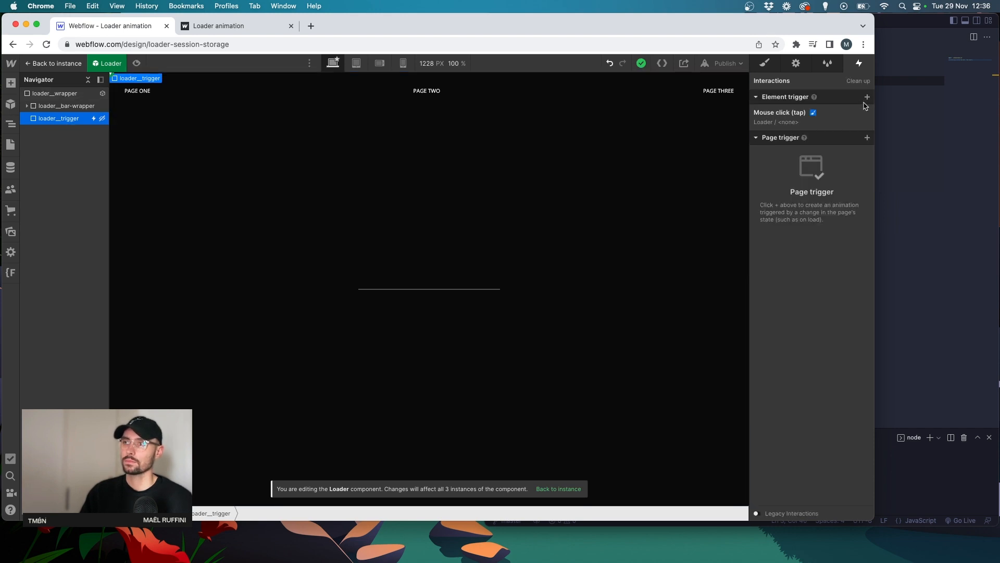
# - Inspect loader__wrapper's styles, then go back to the Loader instance on Page one
pyautogui.click(764, 63)
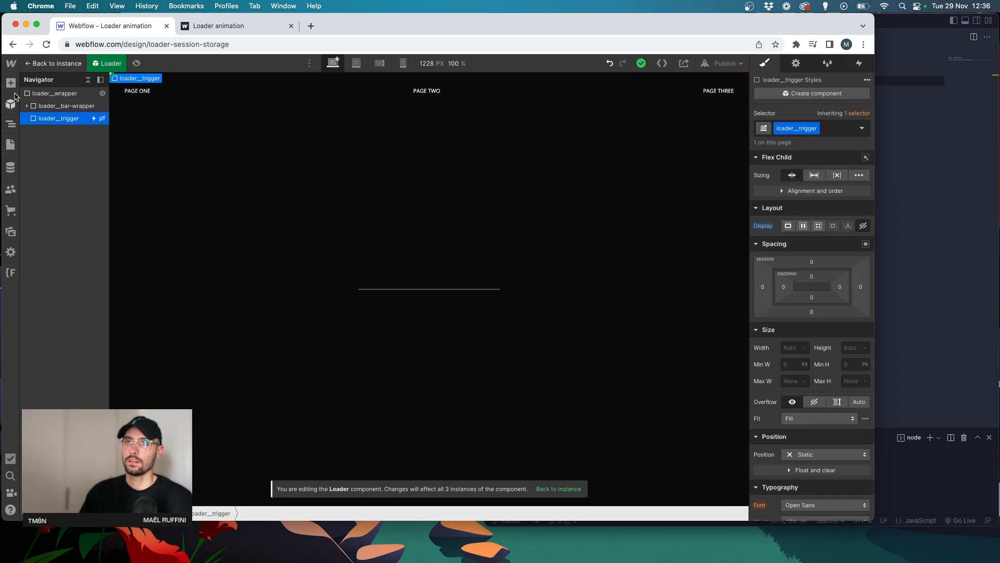
pyautogui.click(54, 93)
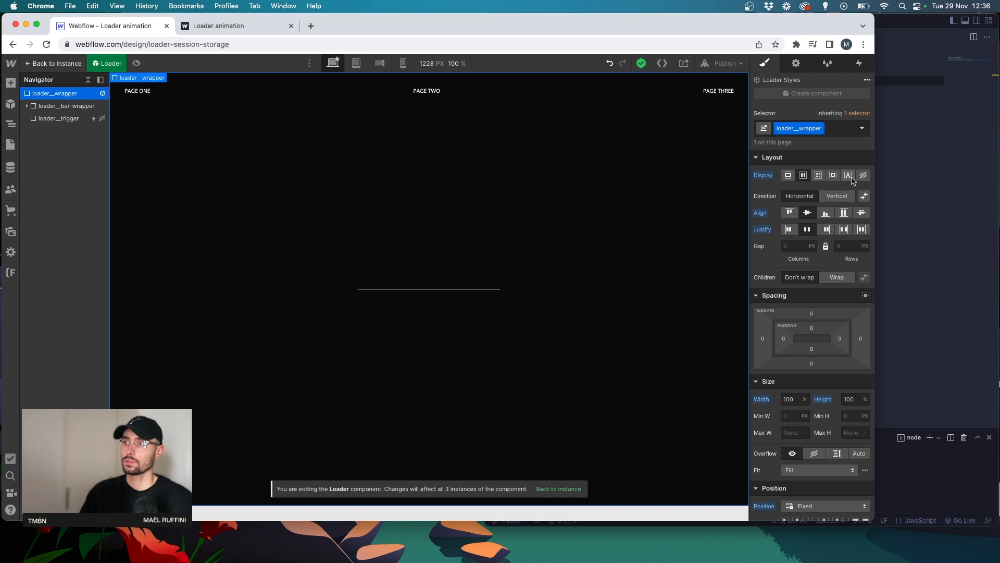
pyautogui.click(557, 489)
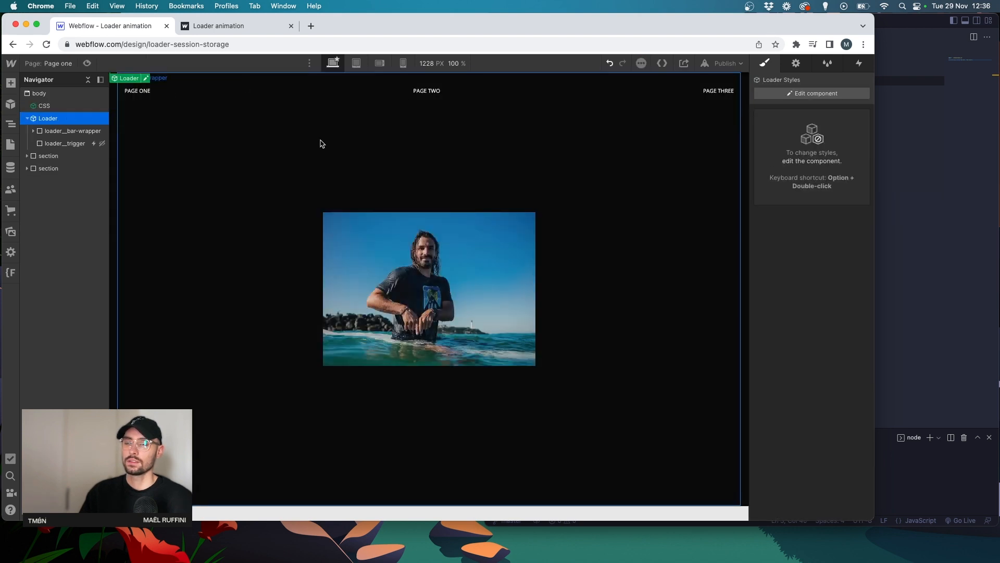
pyautogui.moveTo(386, 169)
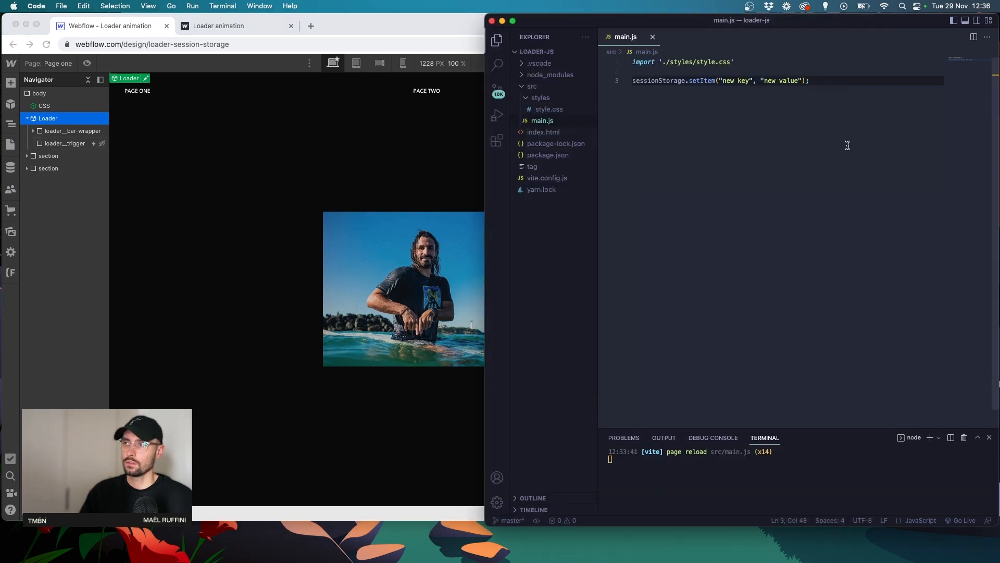
# - Declare loaderTrigger and loaderWrapper with document.querySelector('.loader__trigger') and ('.loader__wrapper')
pyautogui.write('let')
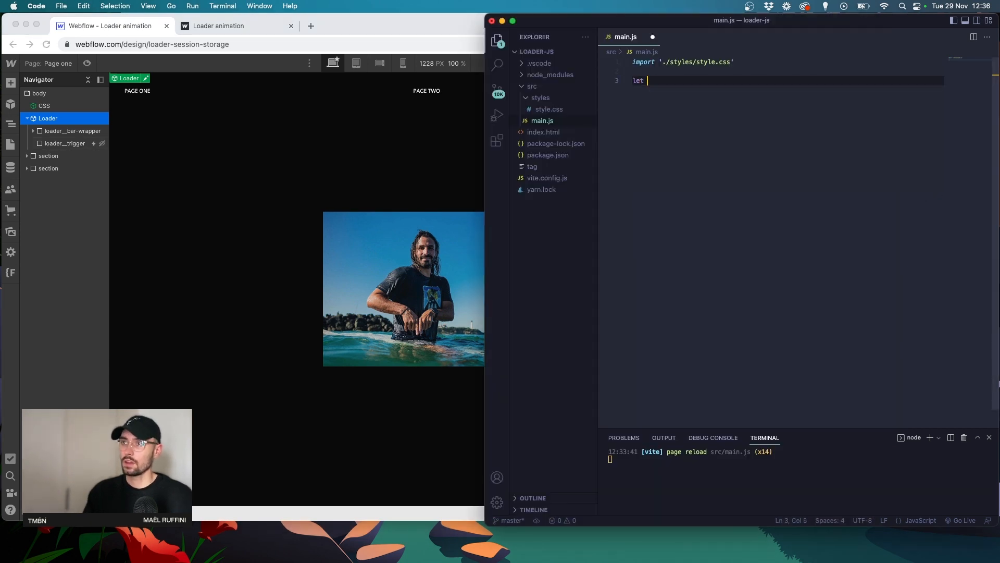
pyautogui.write('loaderTrigger = document.queryCommandIndeterm')
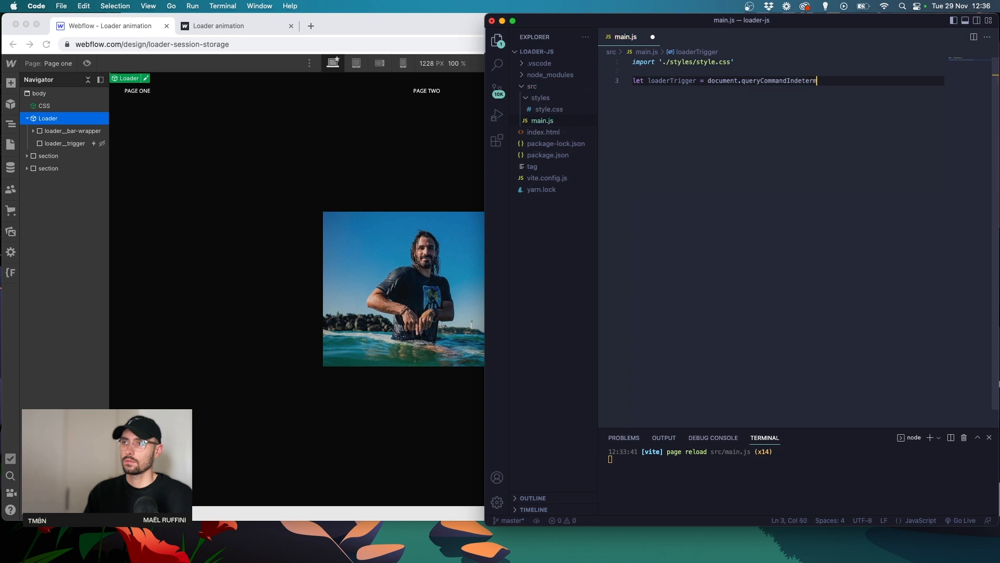
pyautogui.write('querySelector()')
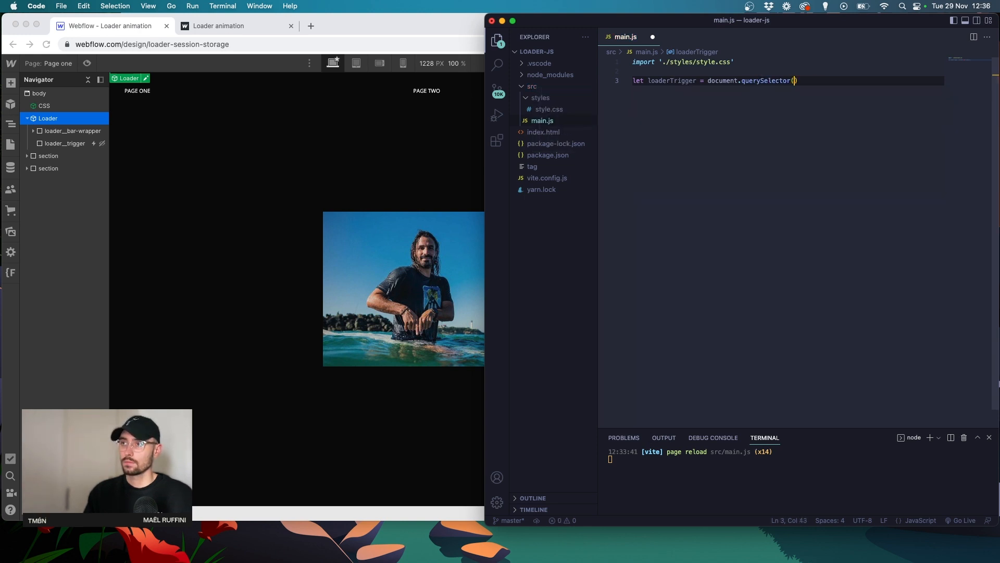
pyautogui.write("'.loader'")
pyautogui.write("let loaderWrapper = document.querySelector('.loader__wrapper")
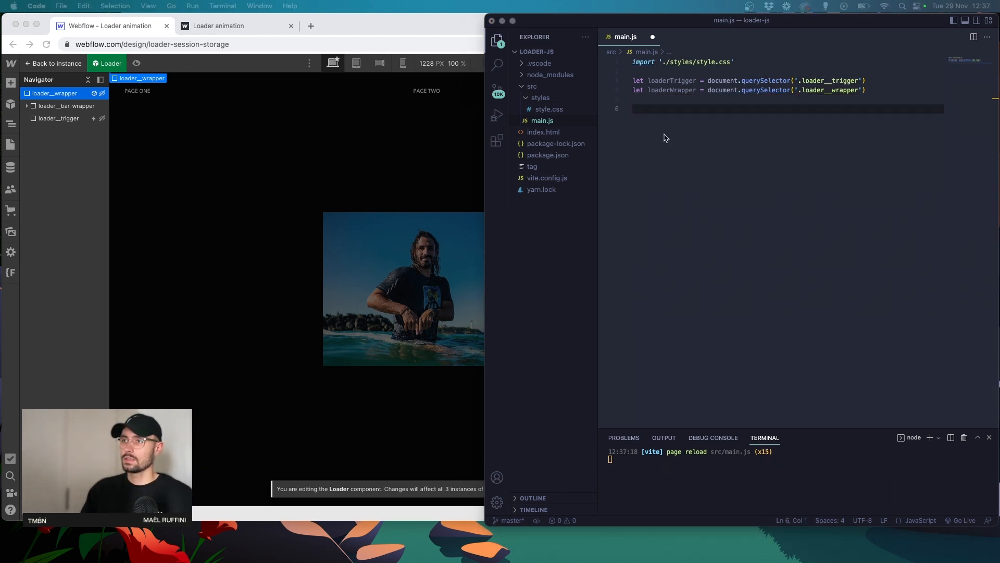
# - Add a window load event listener with an arrow-function handler to main.js
pyautogui.write('window.')
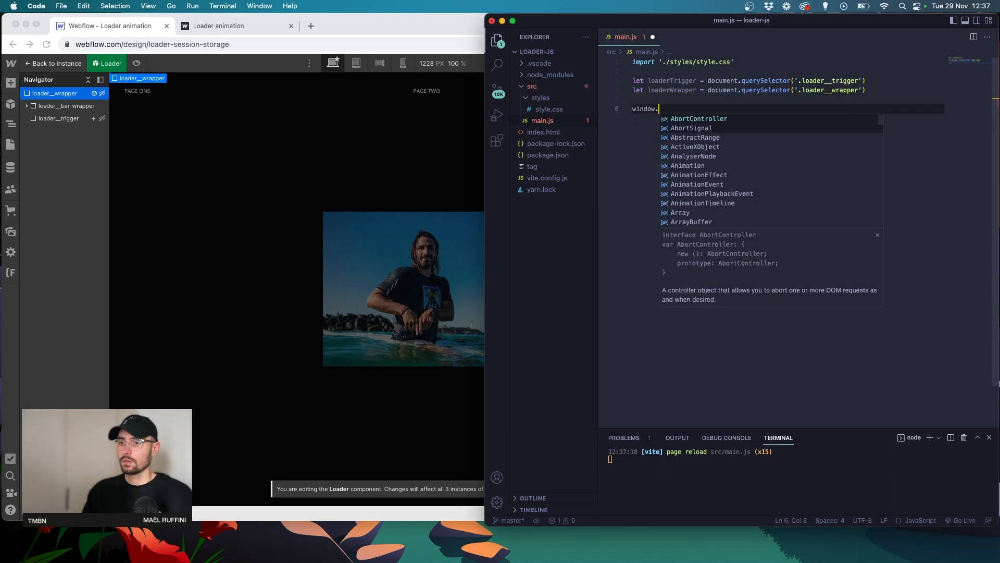
pyautogui.write("addEventListener('load',")
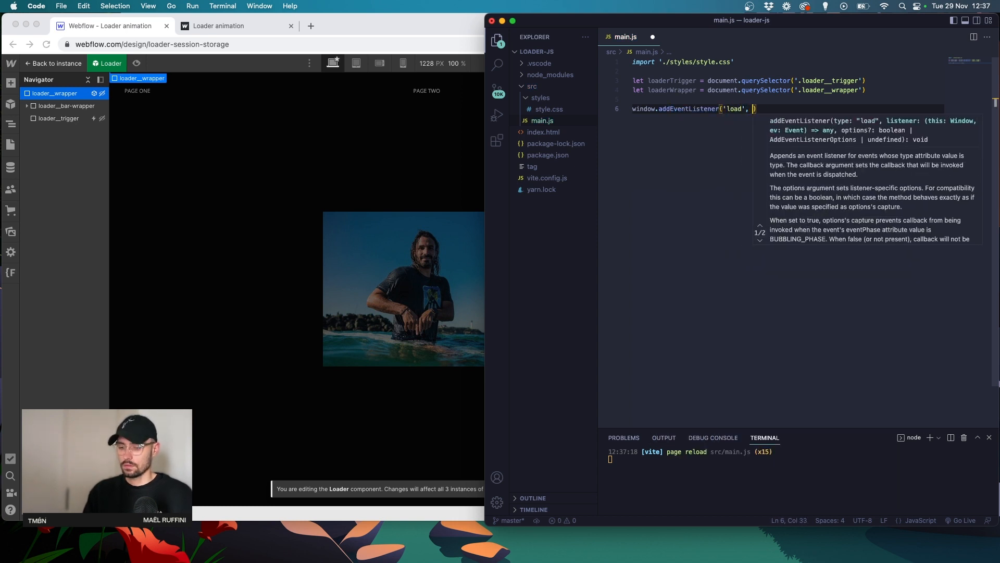
pyautogui.write('() =>W')
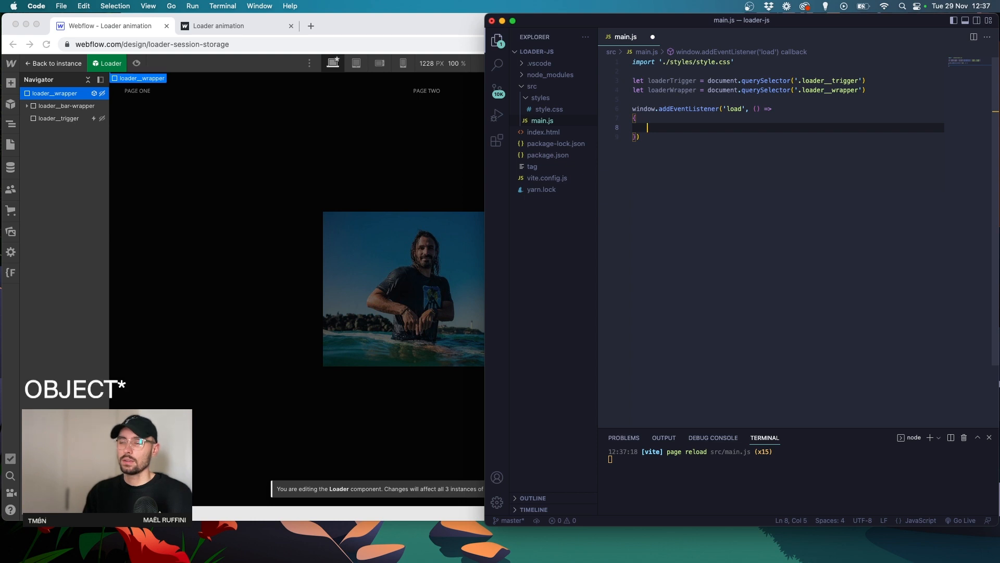
# - Log 'hello' if sessionStorage.length === 0, otherwise log 'Goodbye'
pyautogui.write('if')
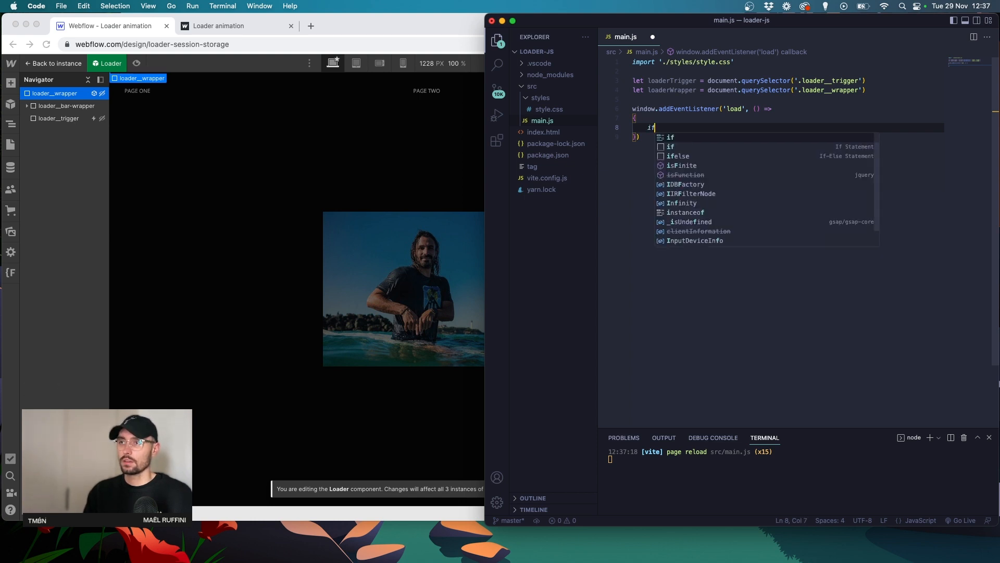
pyautogui.write('(sessionStorage')
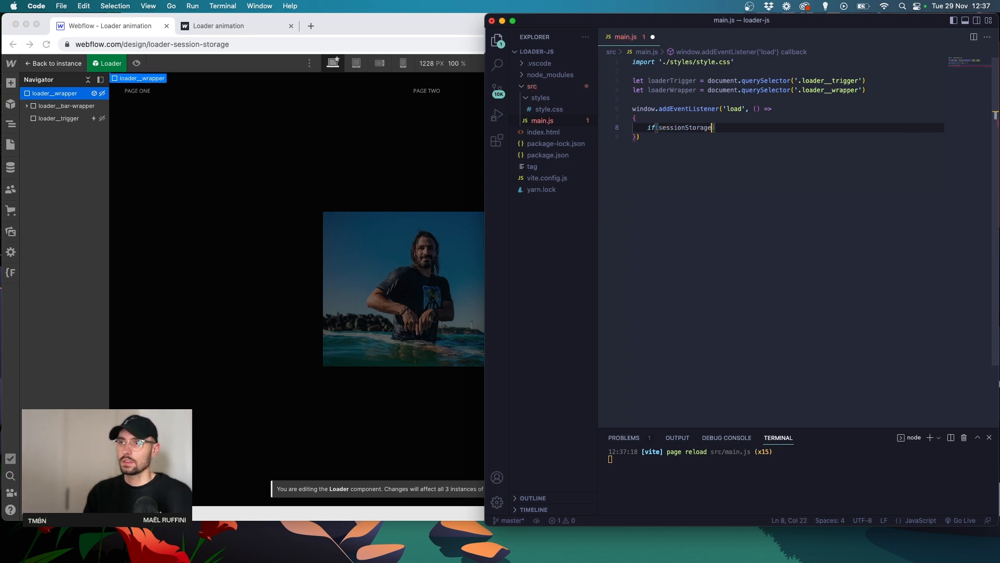
pyautogui.write('.len')
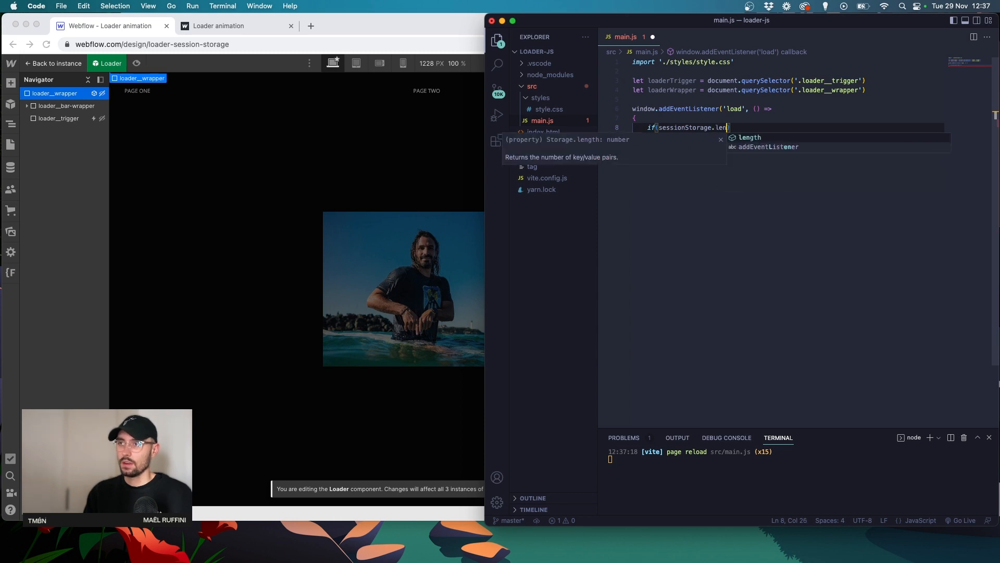
pyautogui.write('=== 0) {')
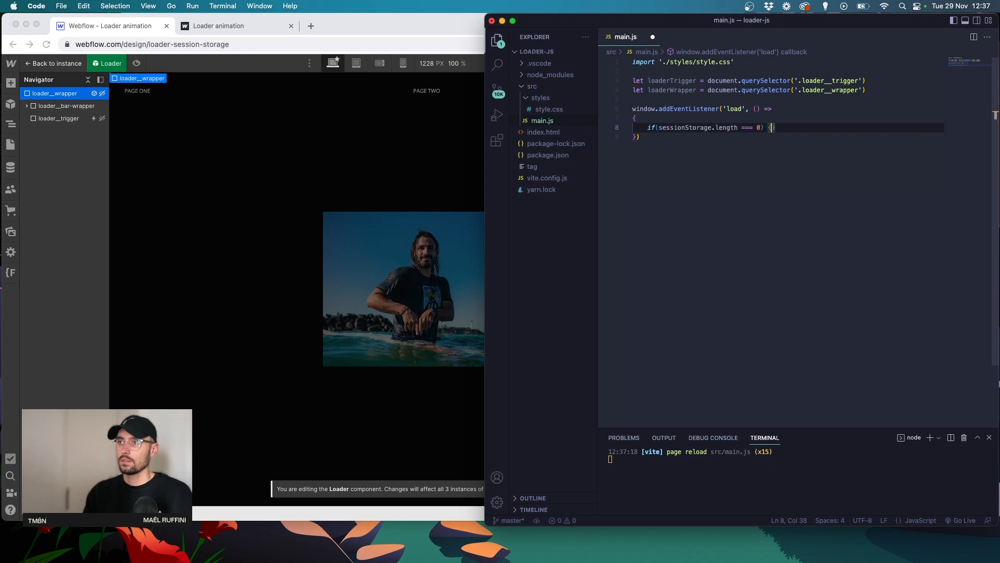
pyautogui.write("console.log('hello")
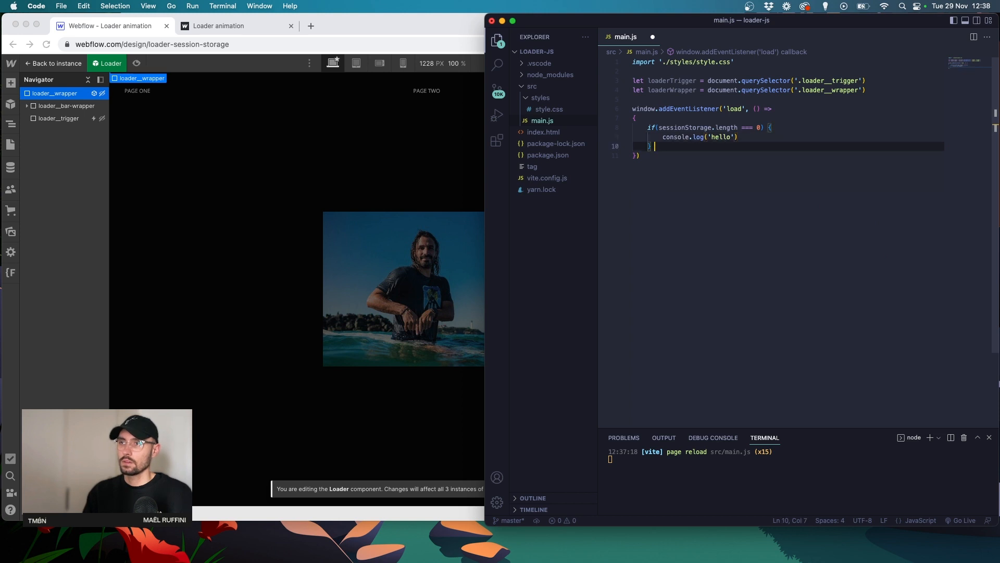
pyautogui.write('else {')
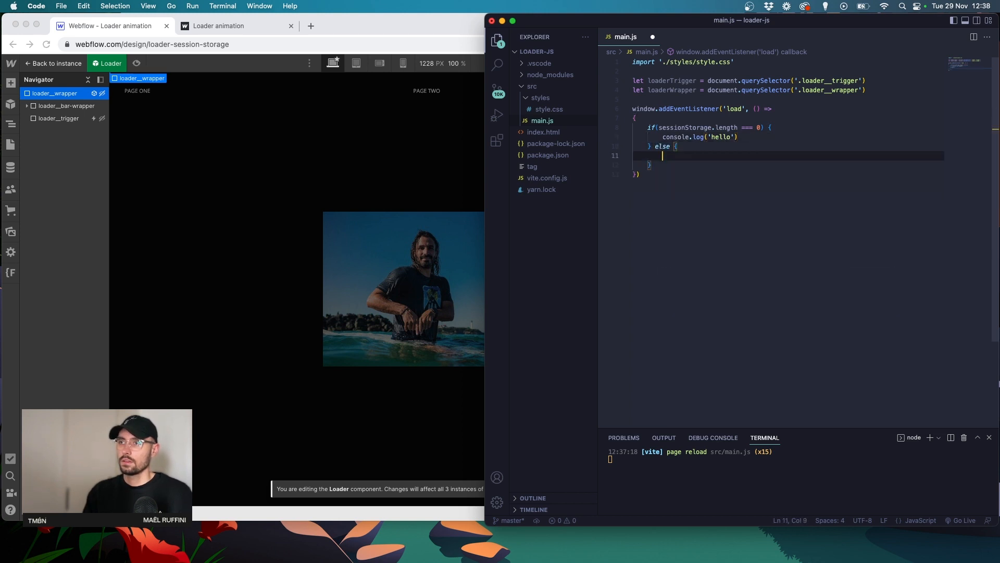
pyautogui.write("console.log('Good")
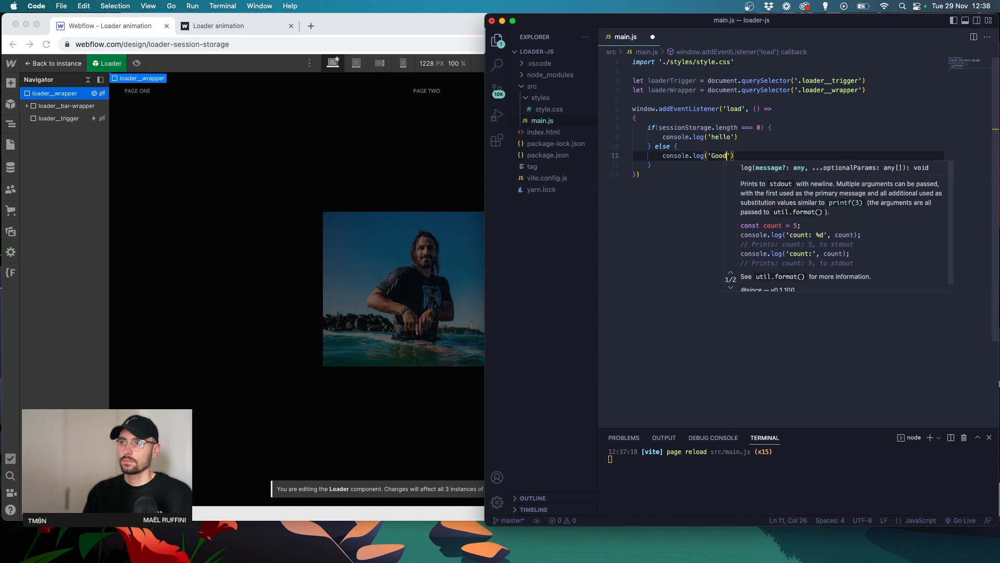
pyautogui.write('bye')
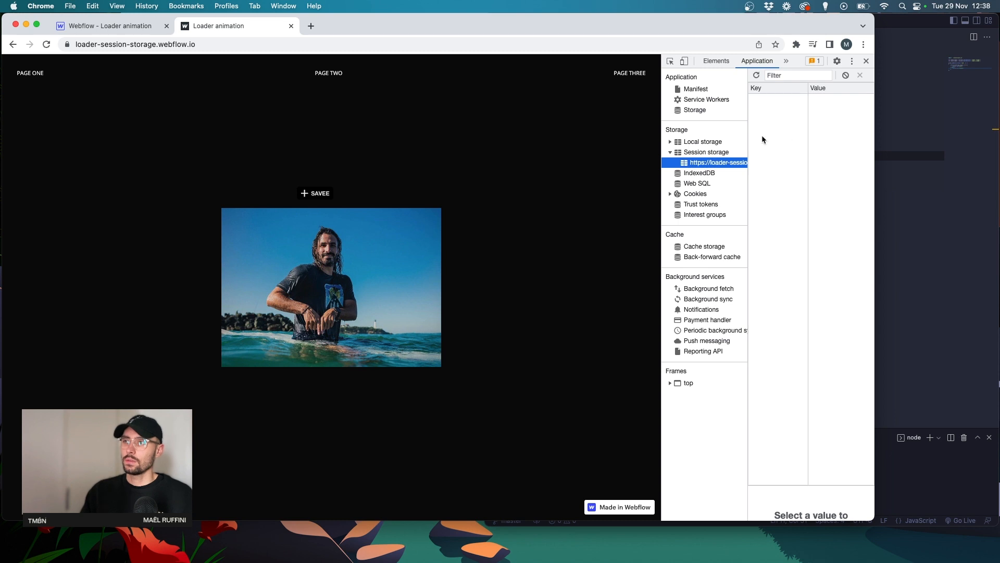
# - Confirm session storage is empty and the console on the live site shows 'hello'
pyautogui.click(310, 25)
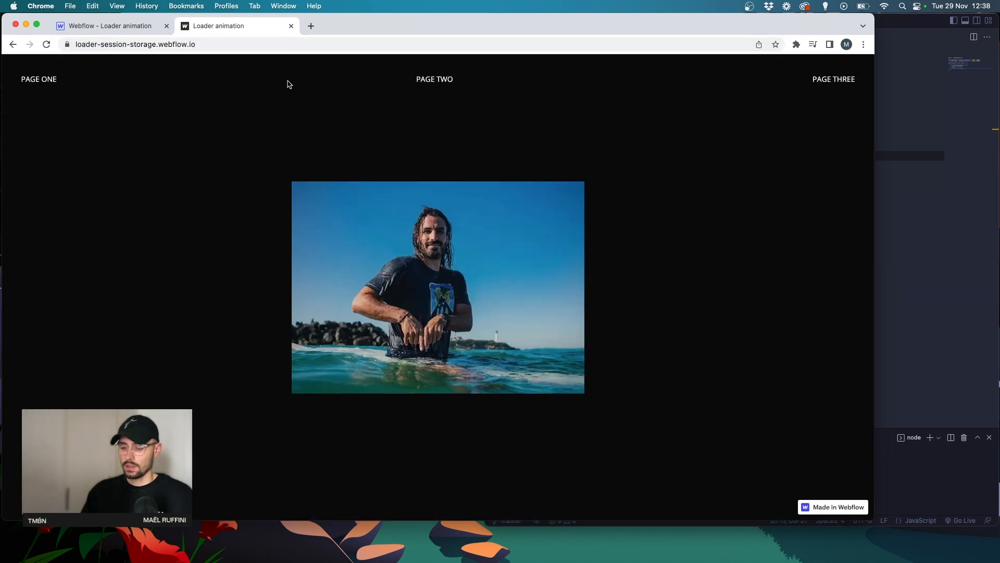
pyautogui.click(786, 60)
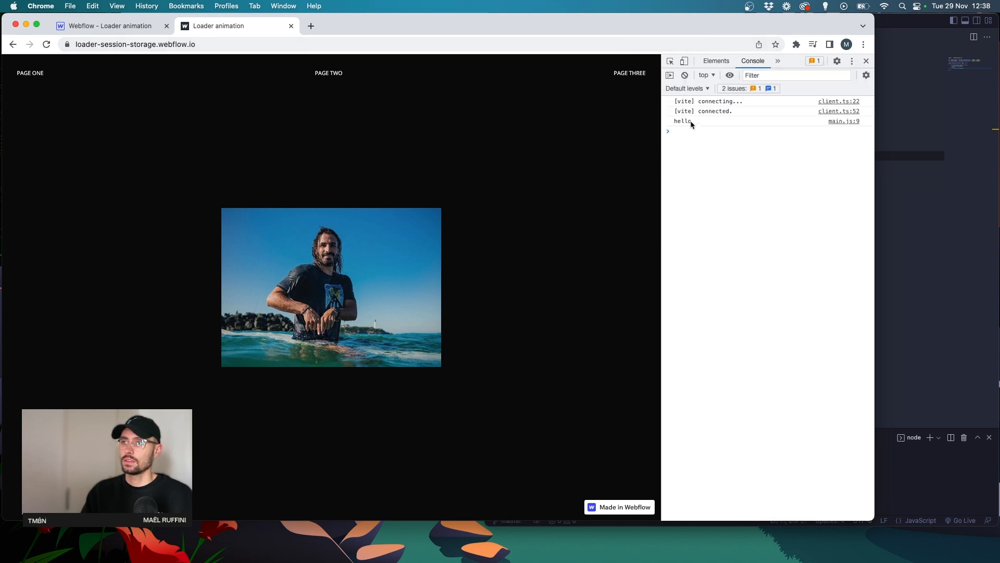
pyautogui.click(328, 73)
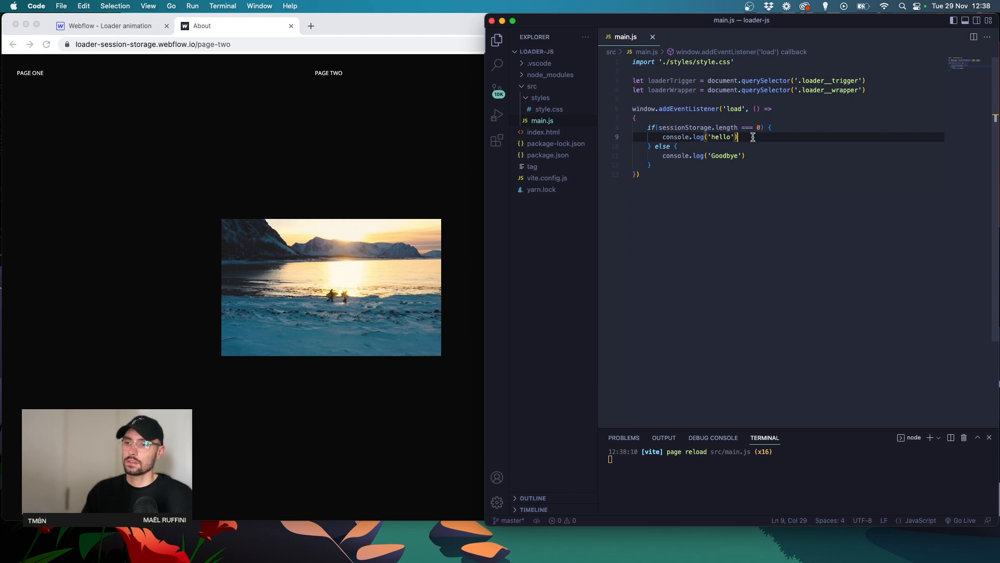
# - Add the start of sessionStorage.setItem('Loaded' beneath console.log('hello') in main.js
pyautogui.write('s')
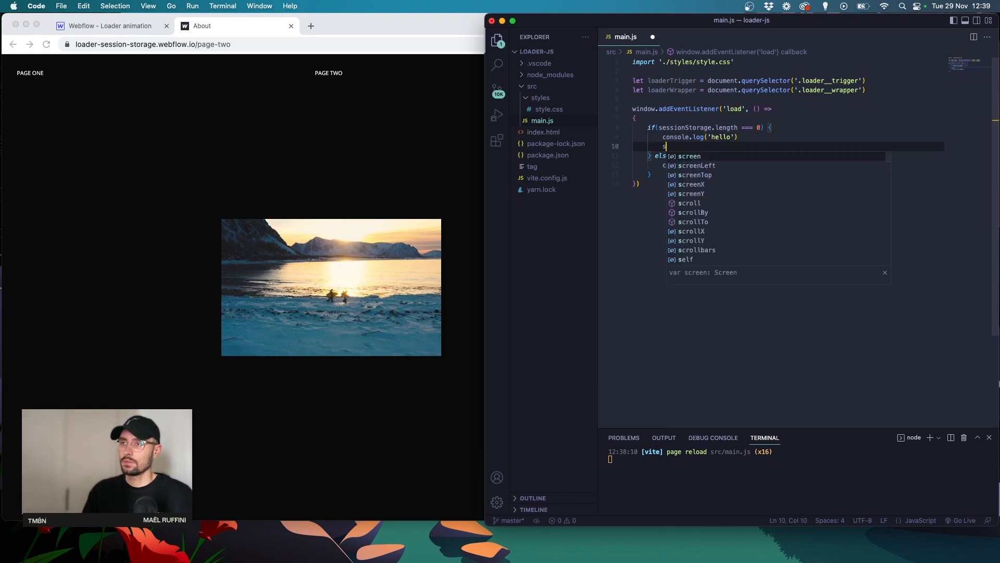
pyautogui.write('sessionStorage')
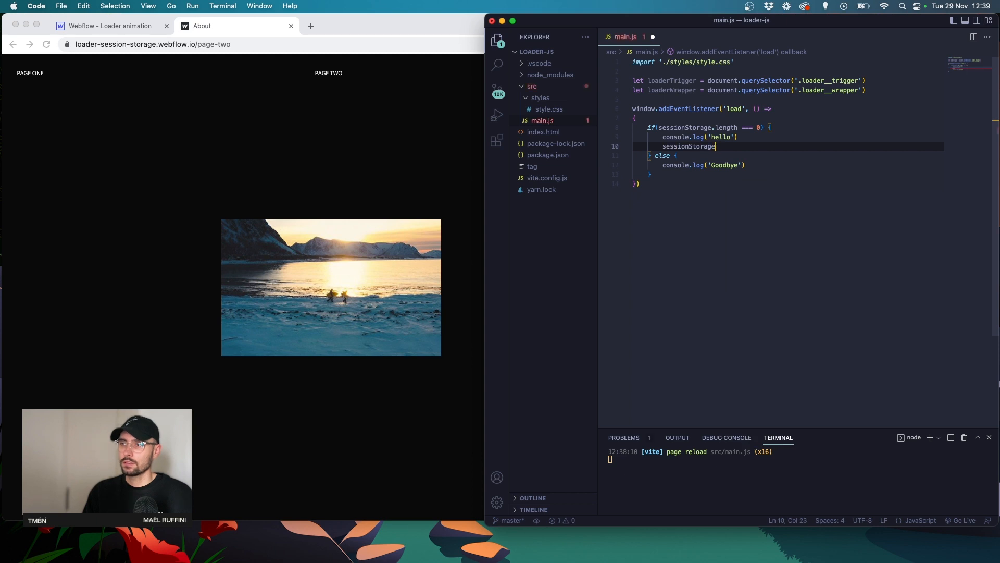
pyautogui.write('.setItem')
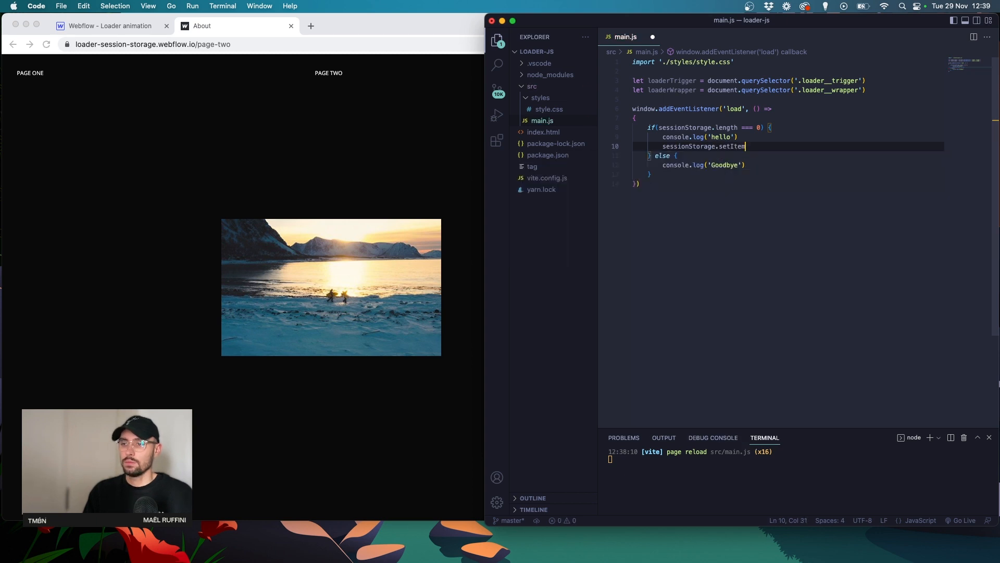
pyautogui.write("('Load'")
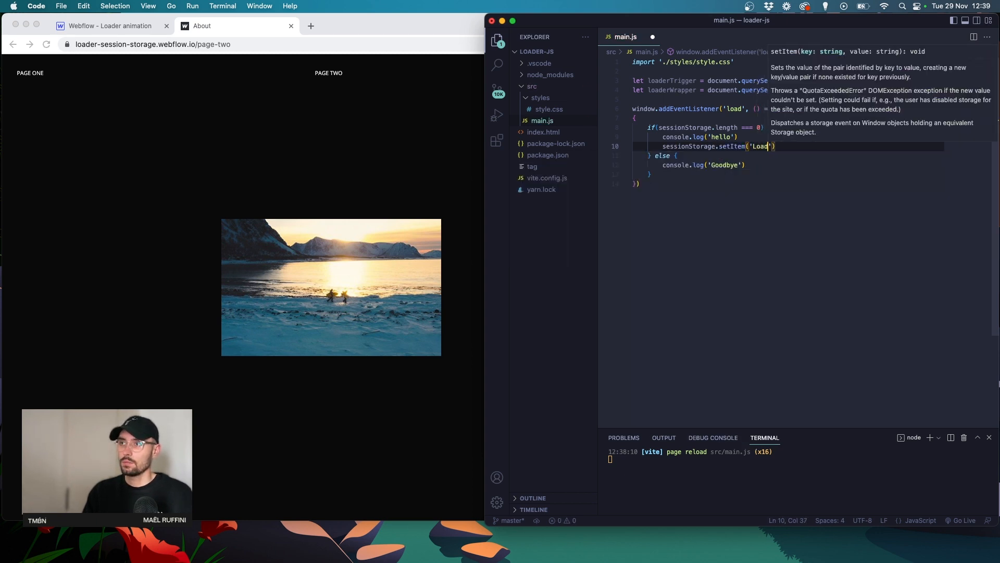
pyautogui.write('ed')
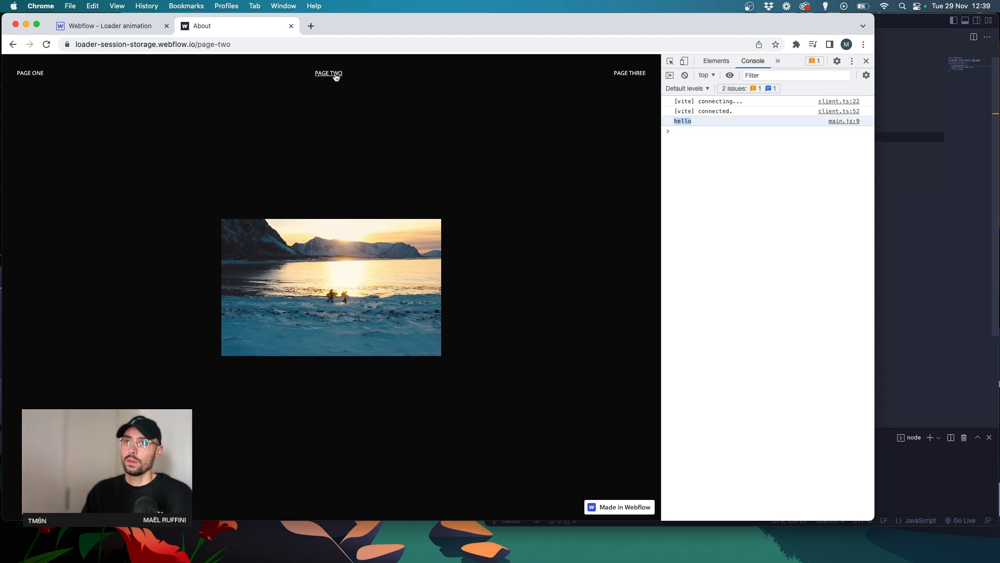
# - Revisit PAGE TWO in Chrome to see what it logs to the console
pyautogui.click(30, 73)
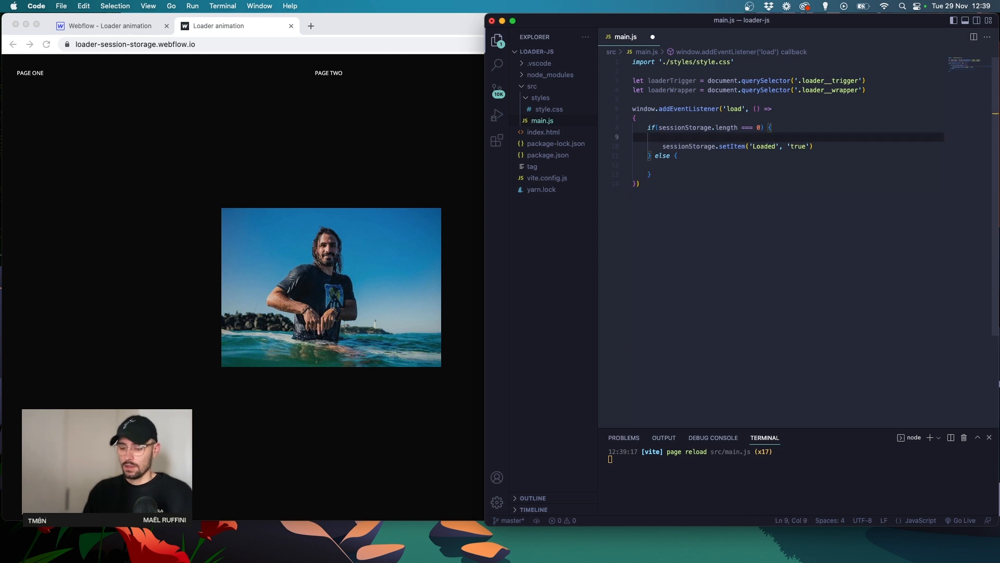
# - Add loaderWrapper.style.display = 'flex' and loaderTrigger.click() above setItem, then save main.js
pyautogui.write('loaderWrap')
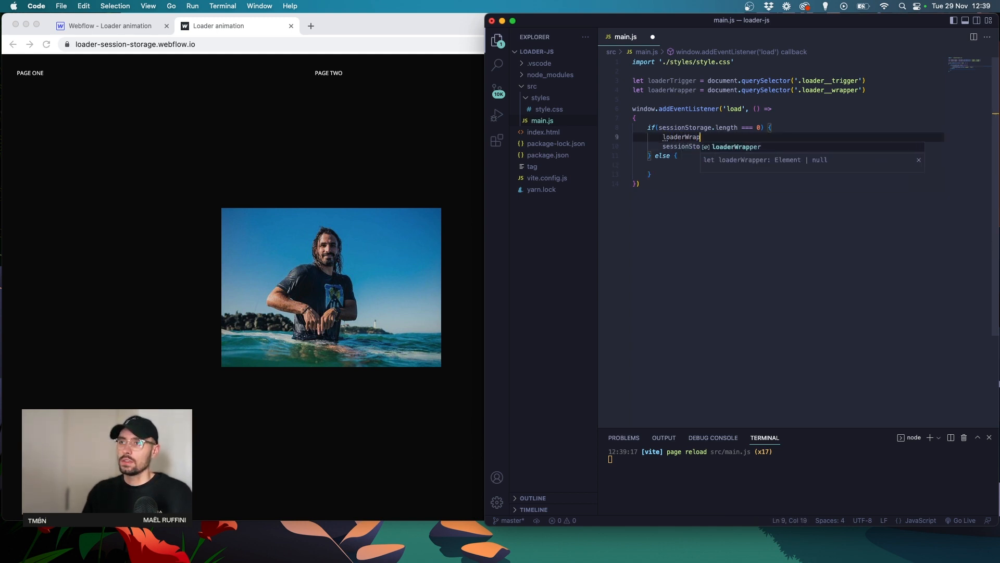
pyautogui.write('per')
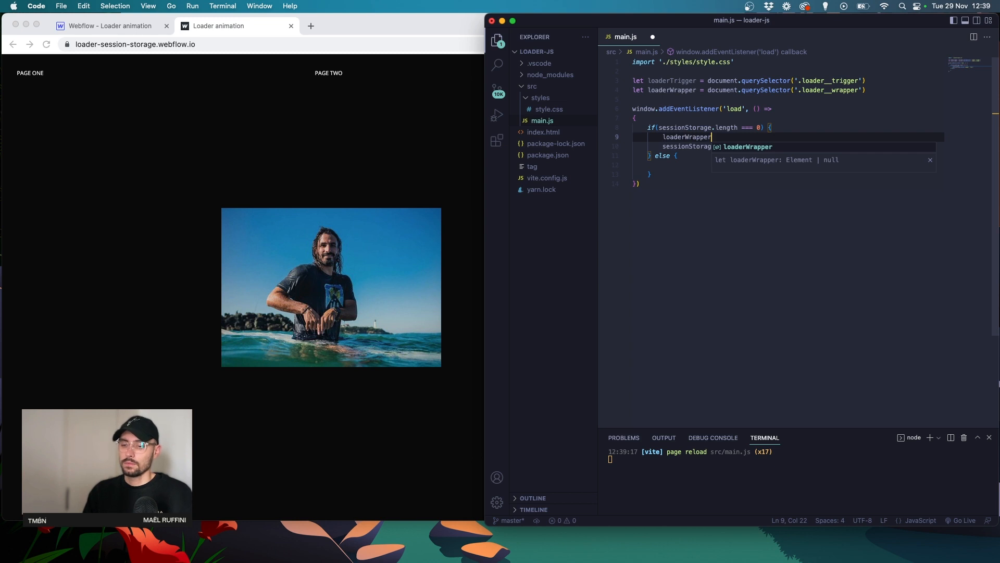
pyautogui.moveTo(742, 108)
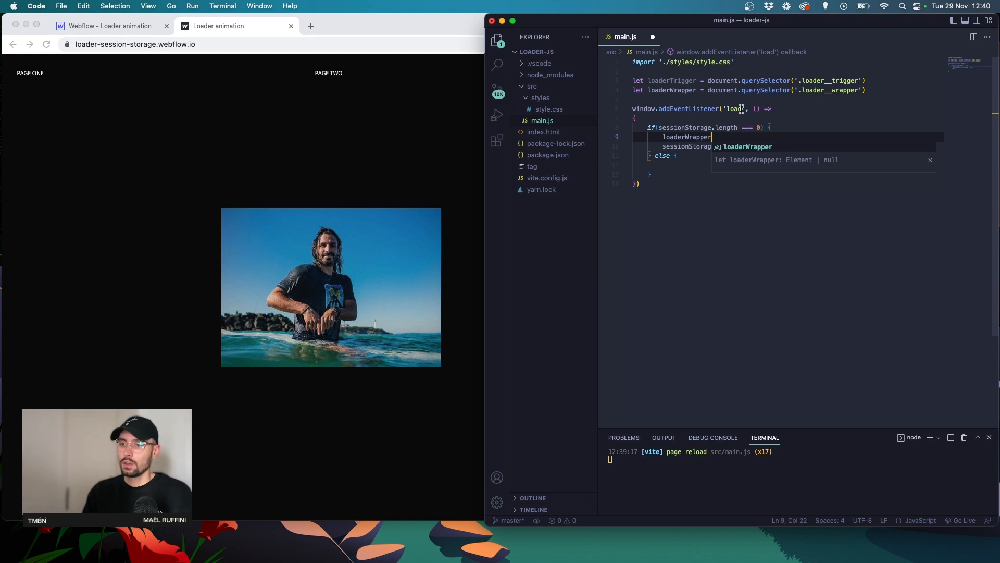
pyautogui.write('.style.display')
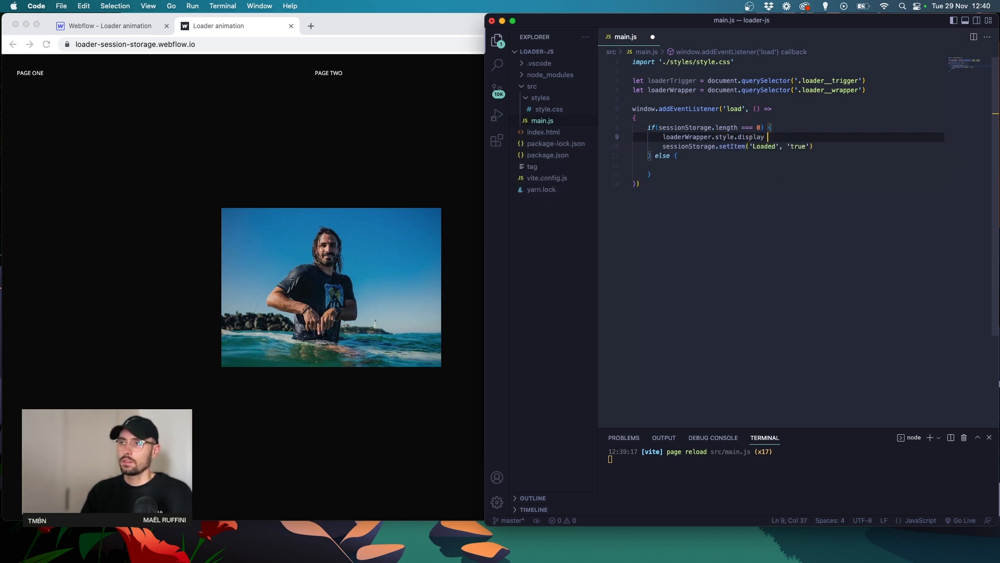
pyautogui.write("= 'flex'")
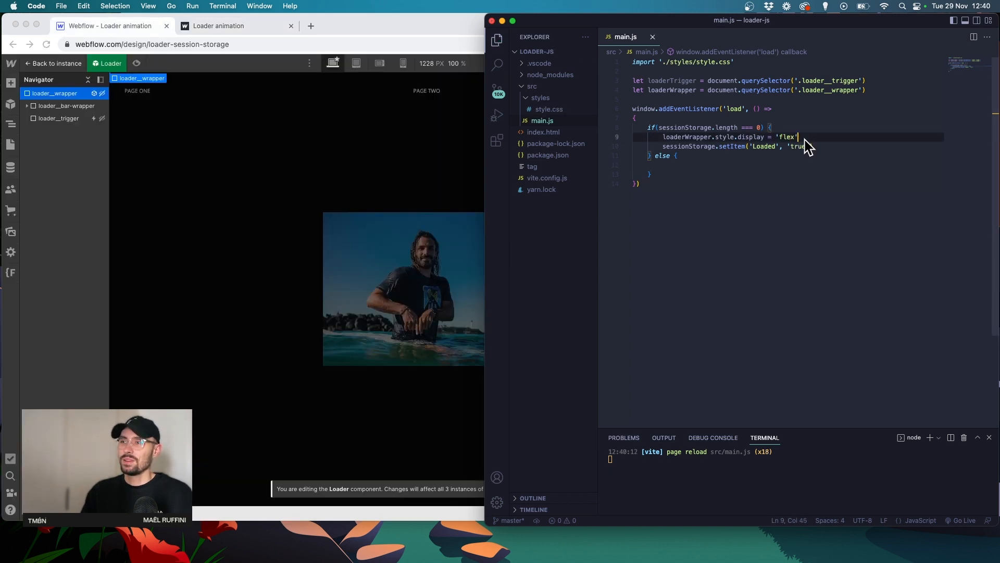
pyautogui.write('loaderTrigger.')
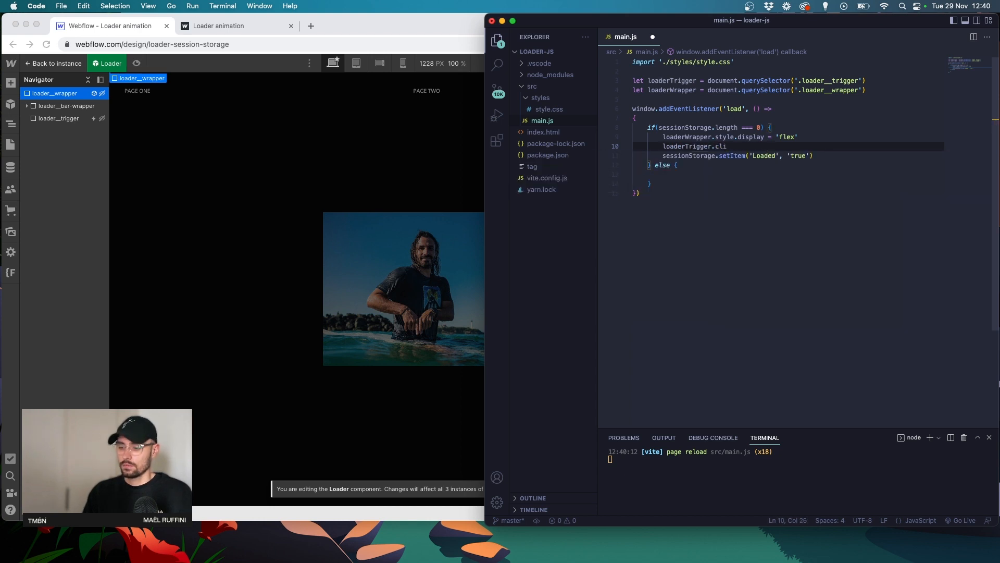
pyautogui.write('click()')
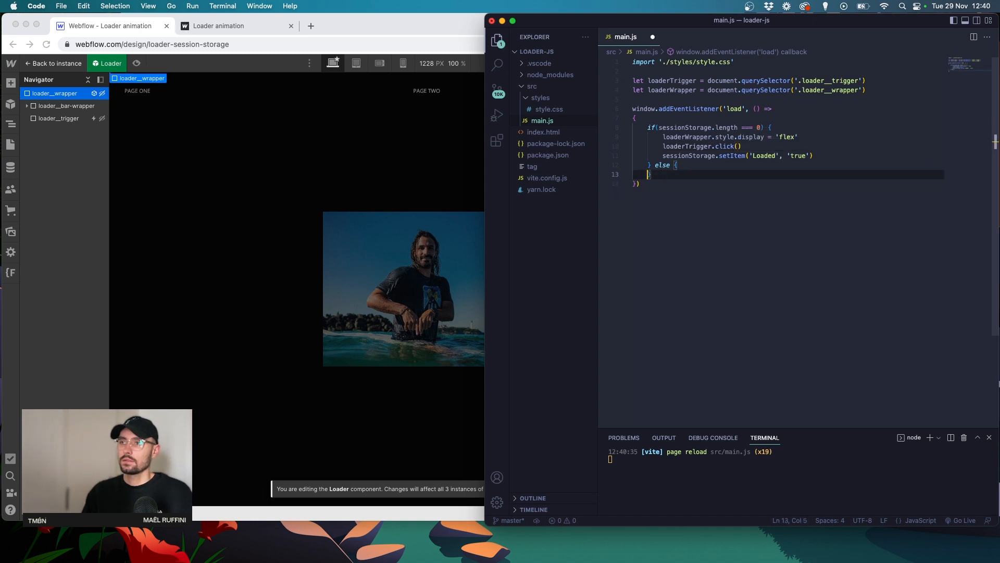
pyautogui.press('Backspace')
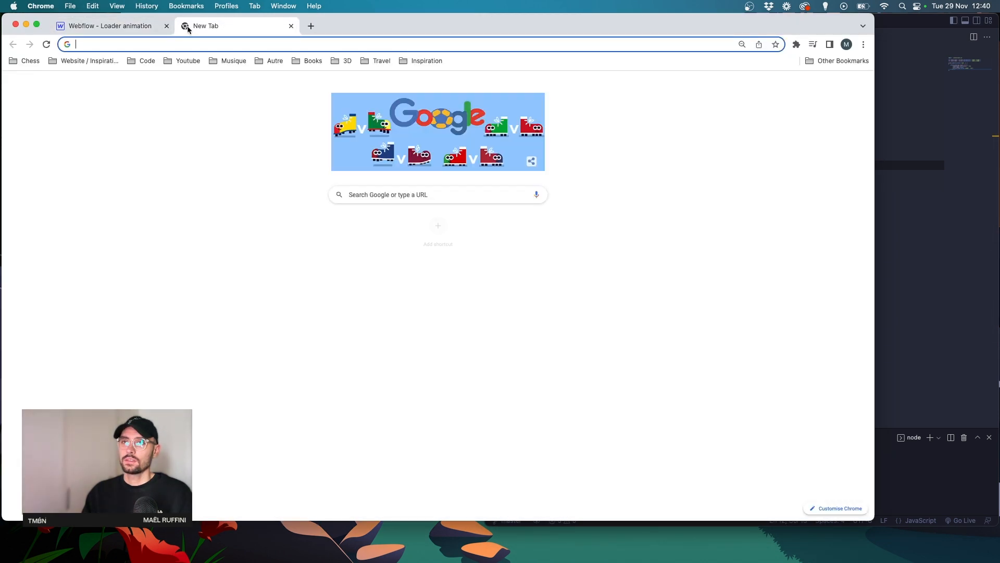
# - Load loader-session-storage.webflow.io, then browse PAGE TWO, PAGE THREE and PAGE ONE
pyautogui.write('loader-session-storage.webflow.io')
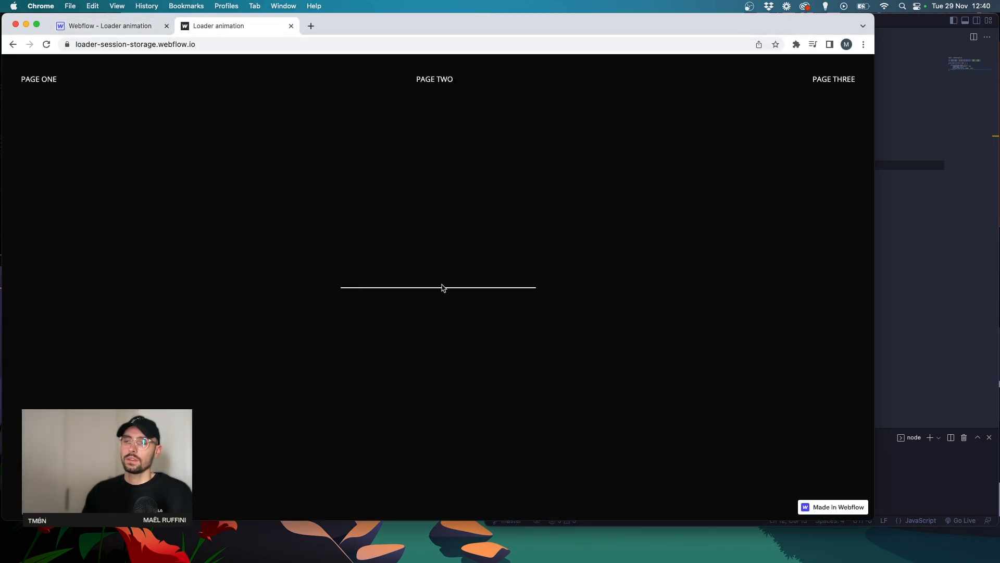
pyautogui.click(435, 79)
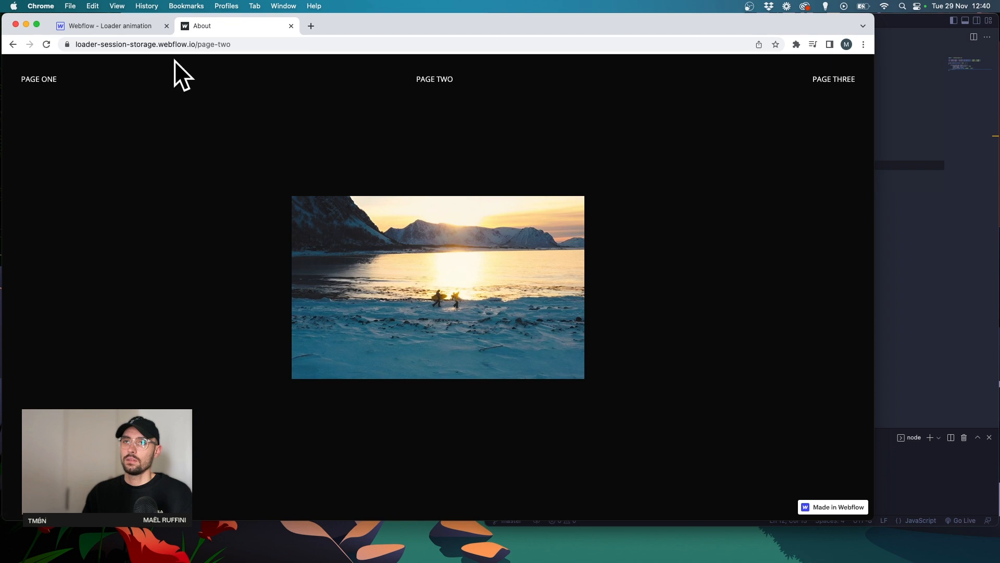
pyautogui.click(105, 26)
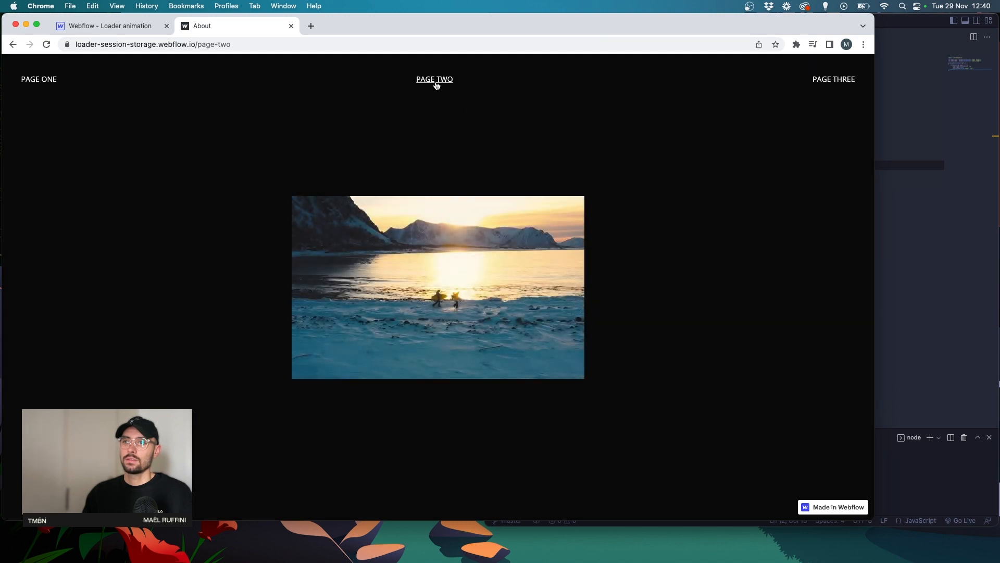
pyautogui.click(833, 79)
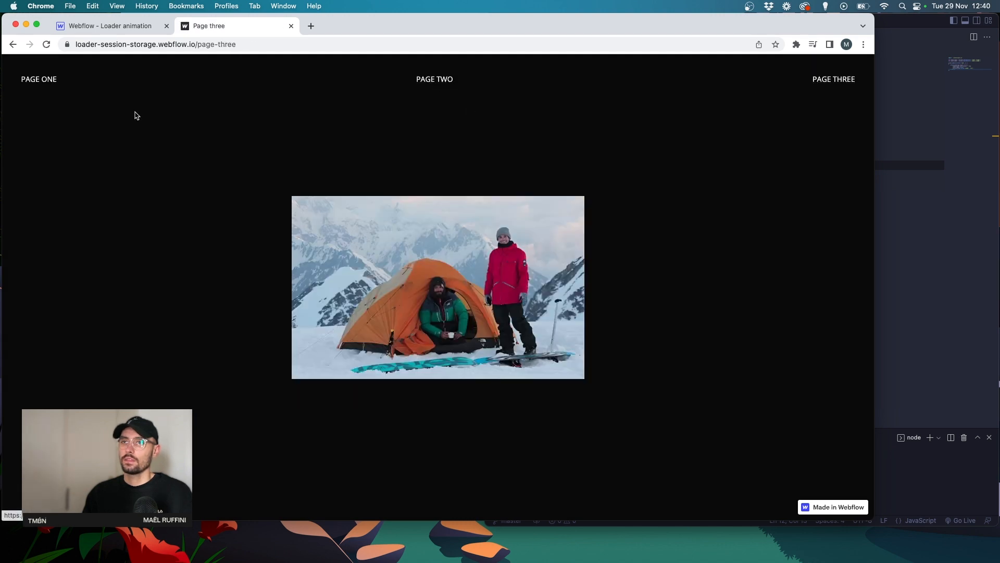
pyautogui.click(435, 79)
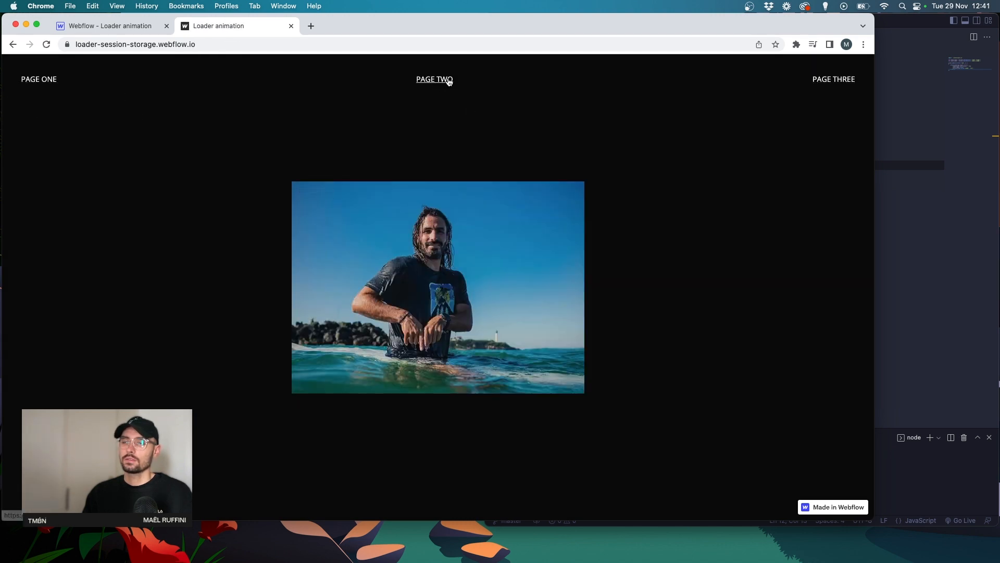
pyautogui.click(833, 79)
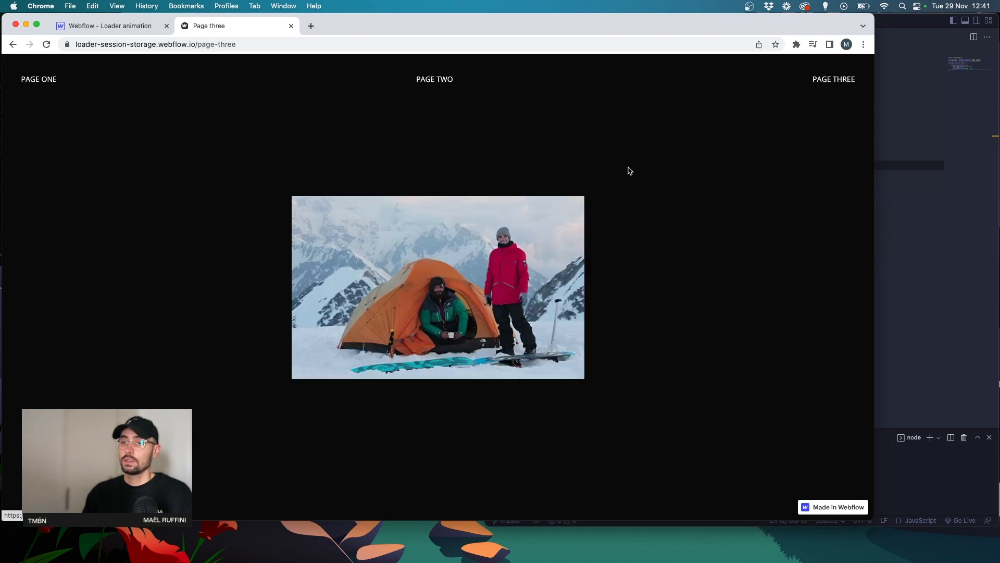